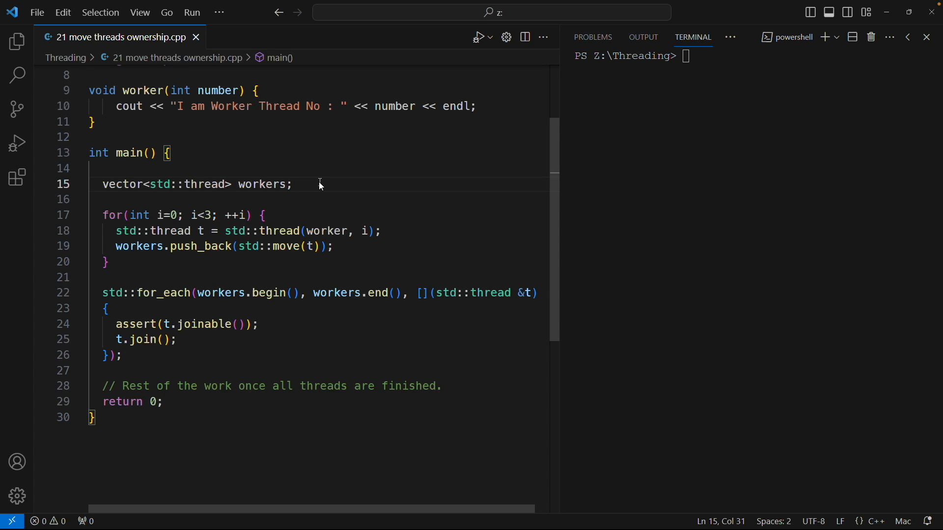
Compile the file with g++ -std=c++20, run .\a.exe, and mark thread numbers 012 in the output
click(293, 184)
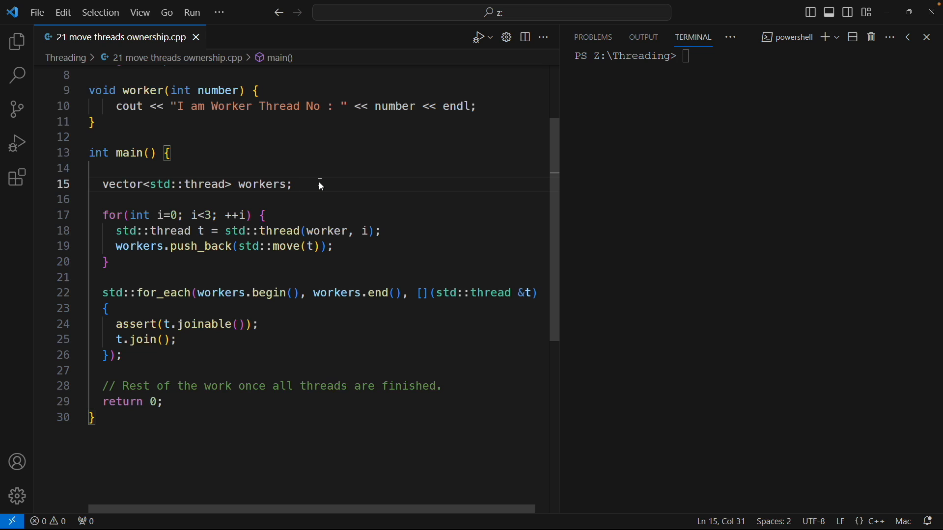
click(293, 184)
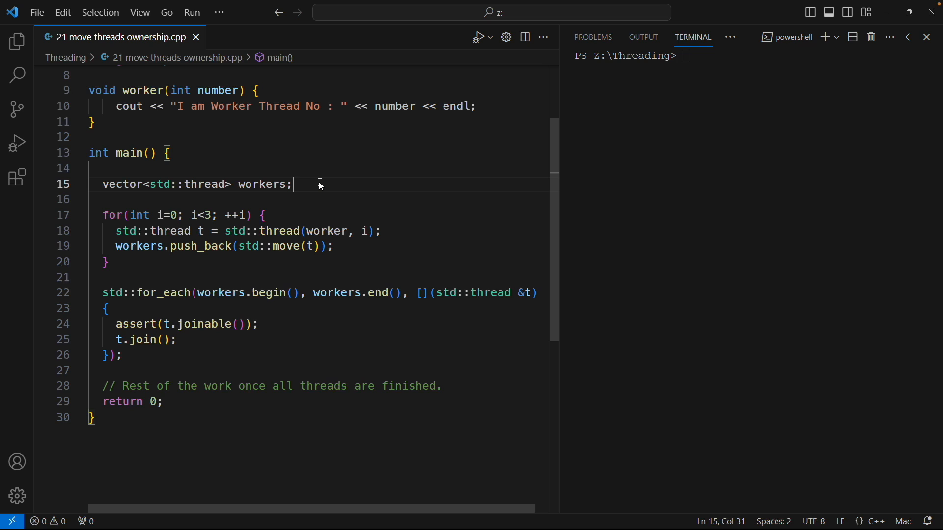
mouse_move(186, 155)
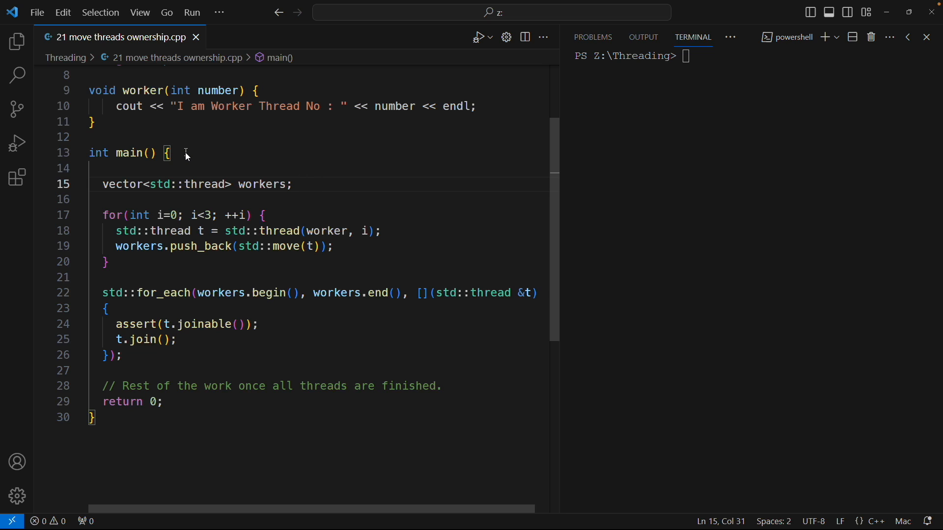
click(172, 153)
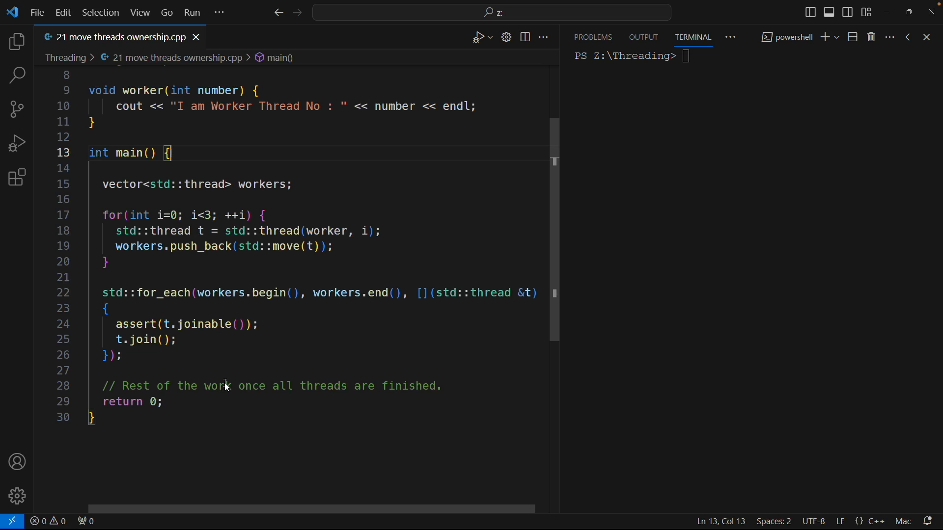
mouse_move(204, 125)
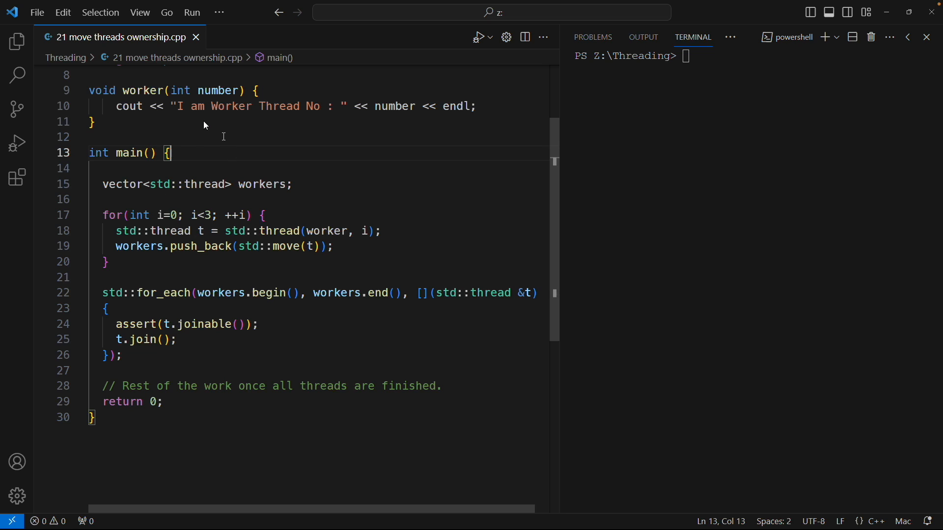
click(176, 107)
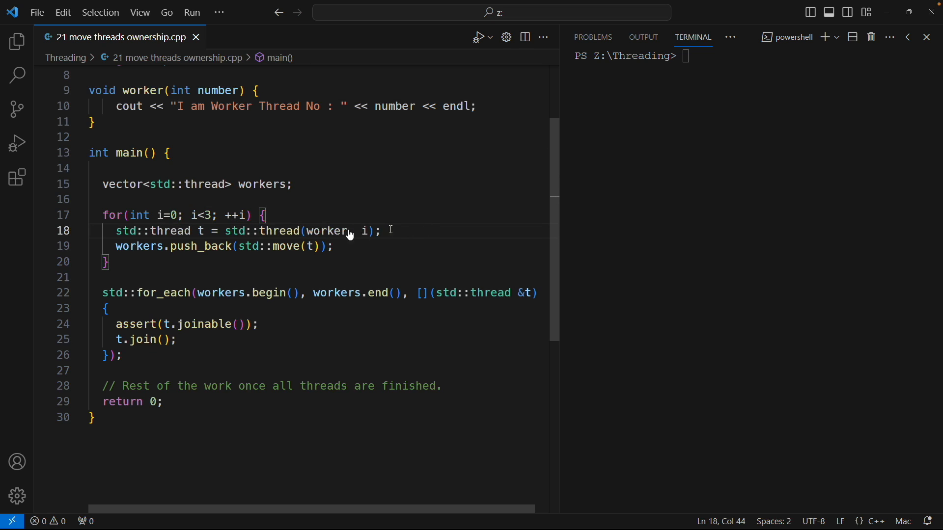
double_click(170, 231)
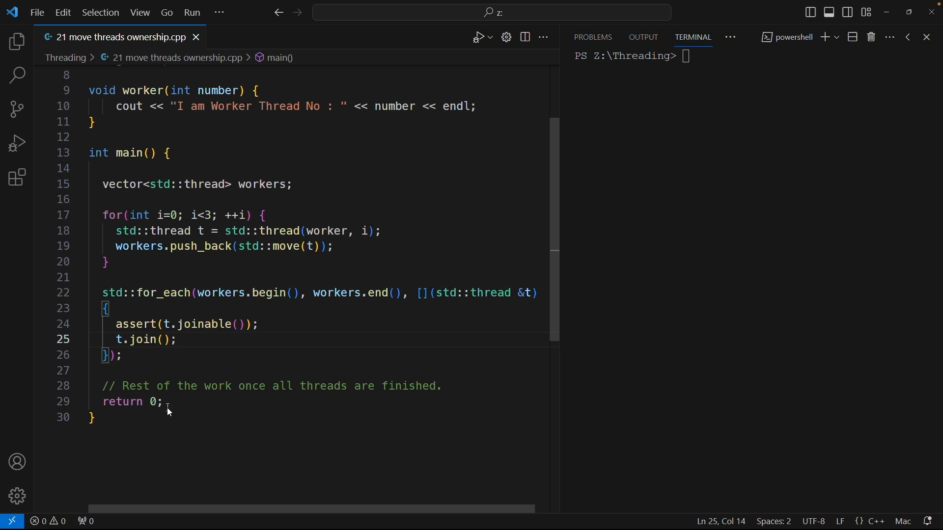
click(163, 402)
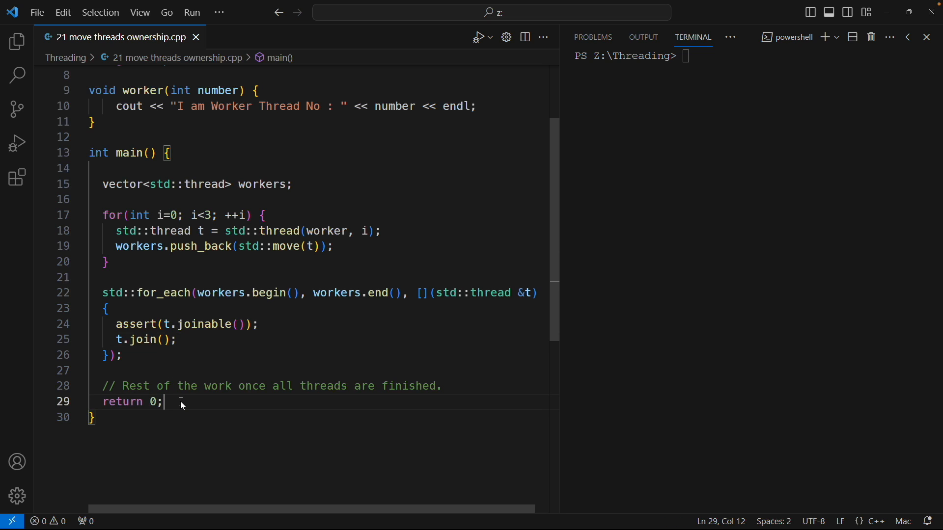
mouse_move(220, 310)
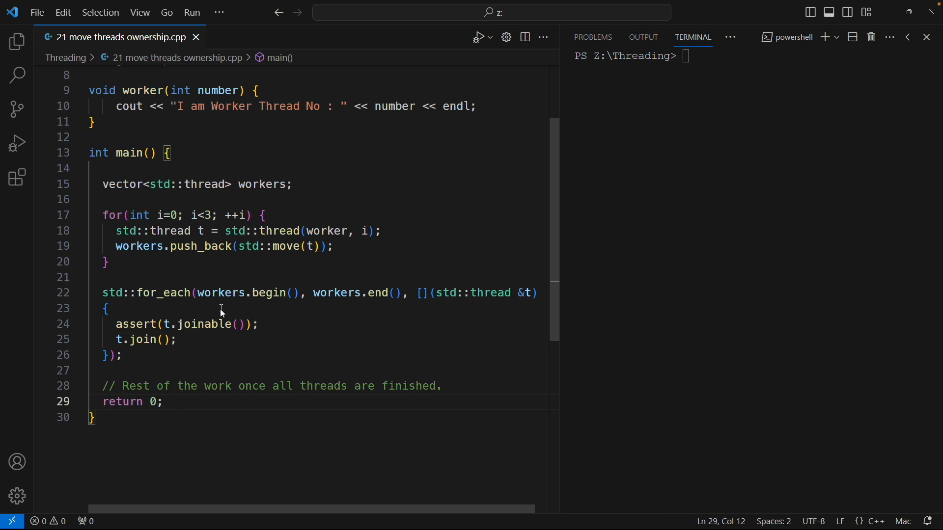
mouse_move(158, 394)
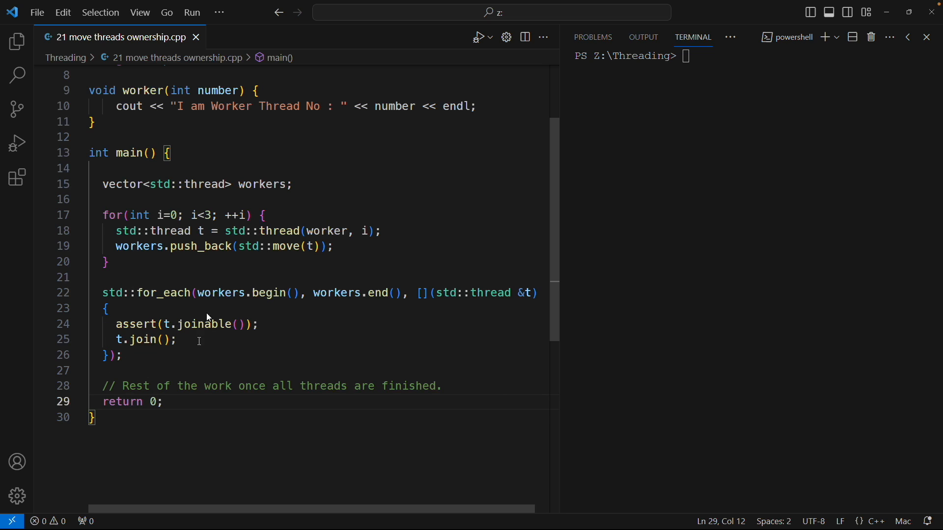
mouse_move(172, 324)
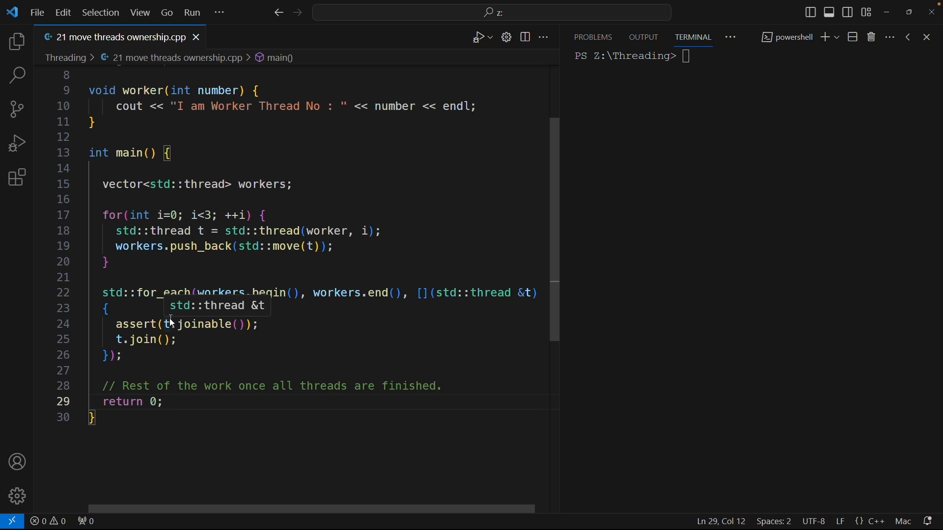
click(163, 402)
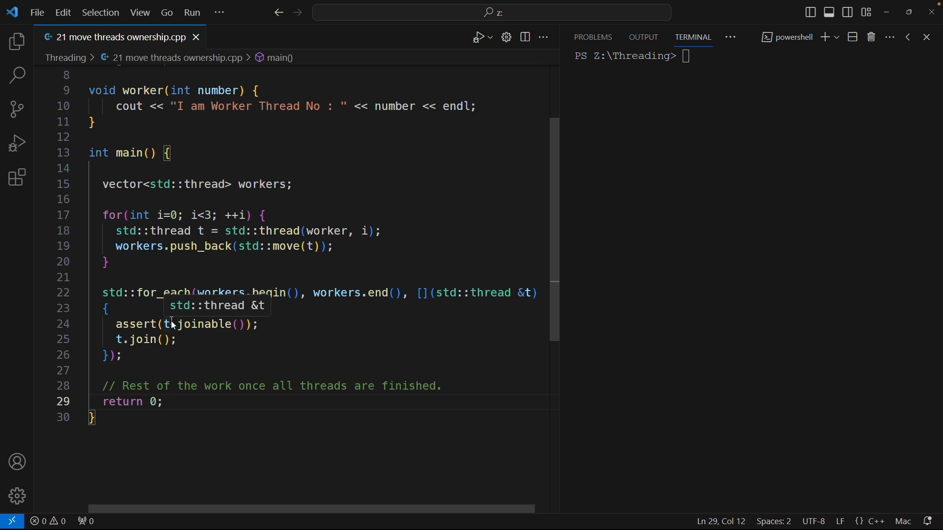
mouse_move(200, 362)
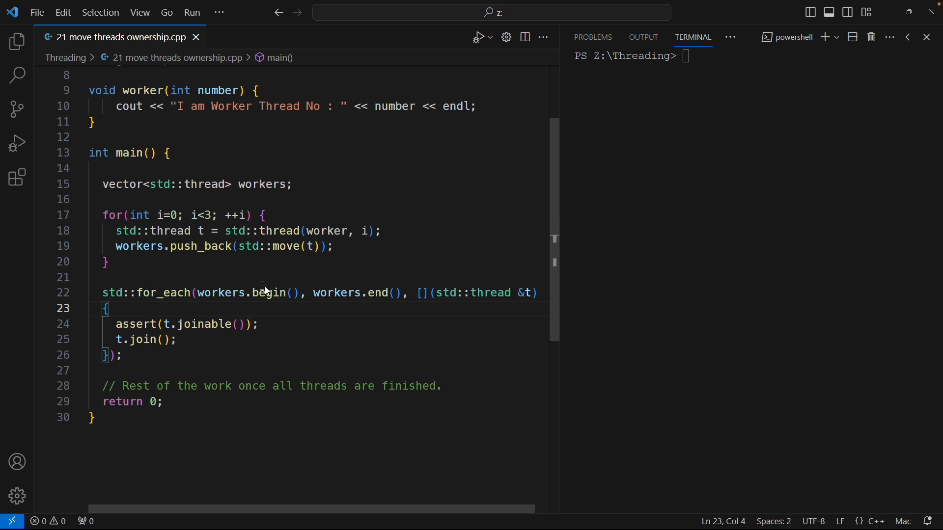
double_click(220, 293)
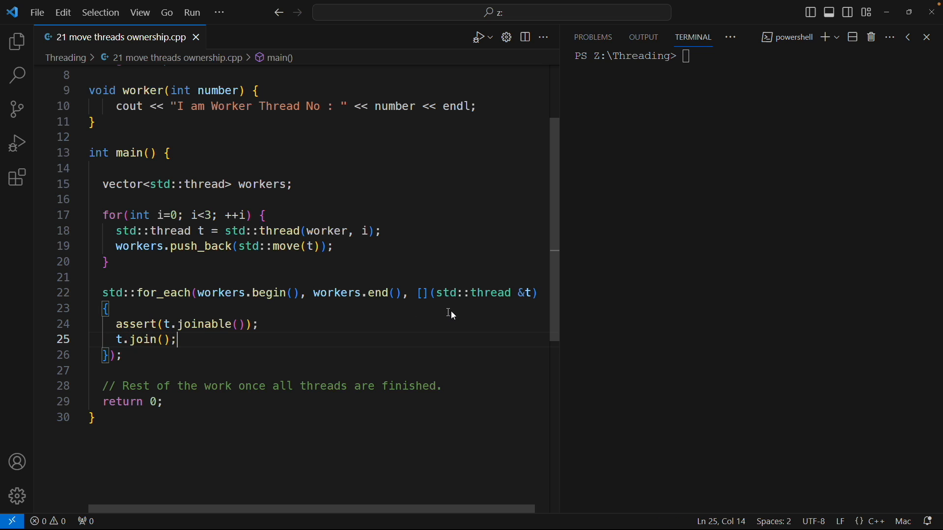
click(121, 354)
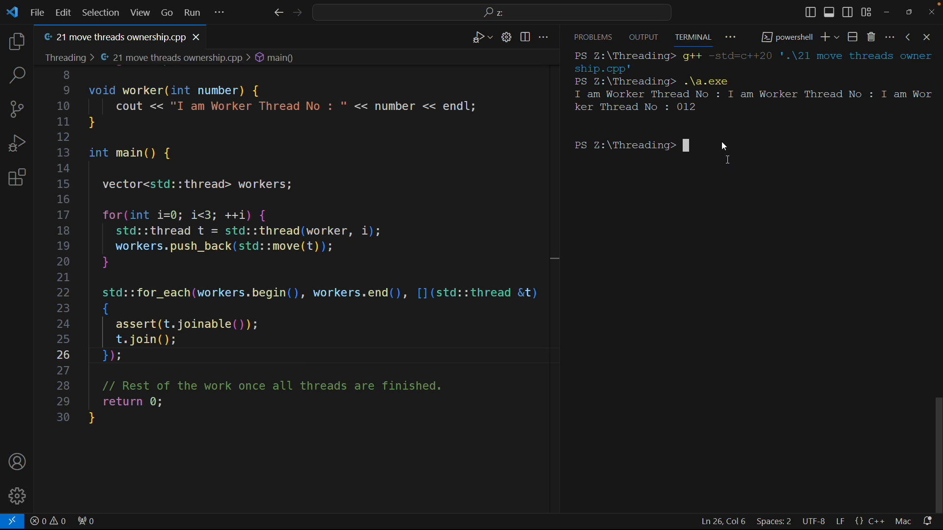
mouse_move(707, 96)
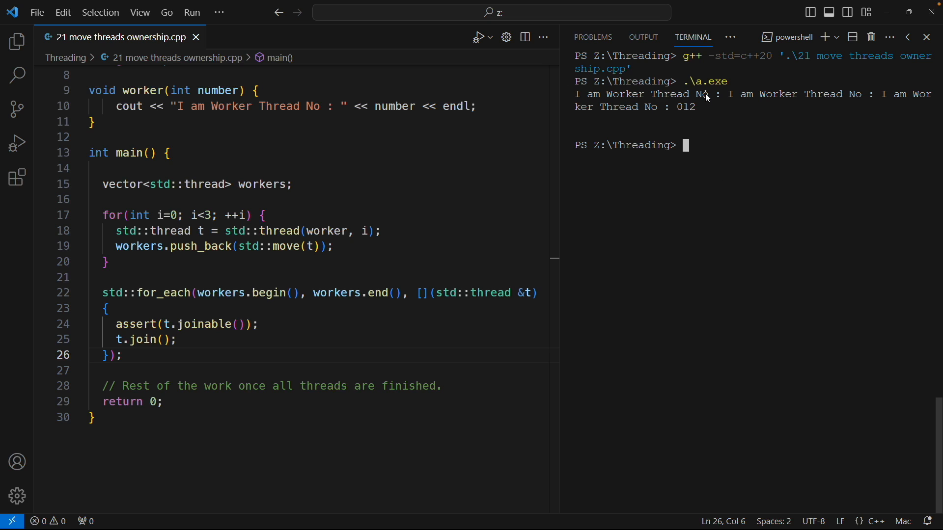
mouse_move(678, 108)
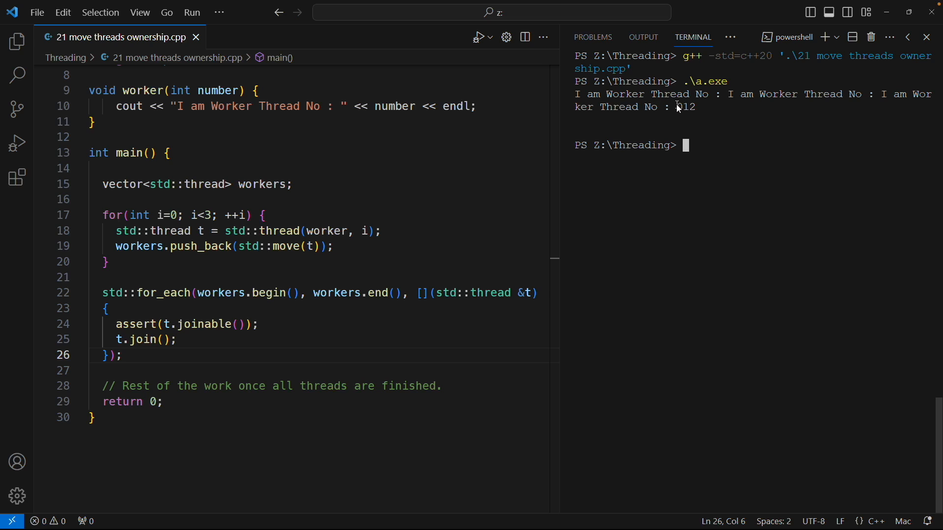
double_click(686, 107)
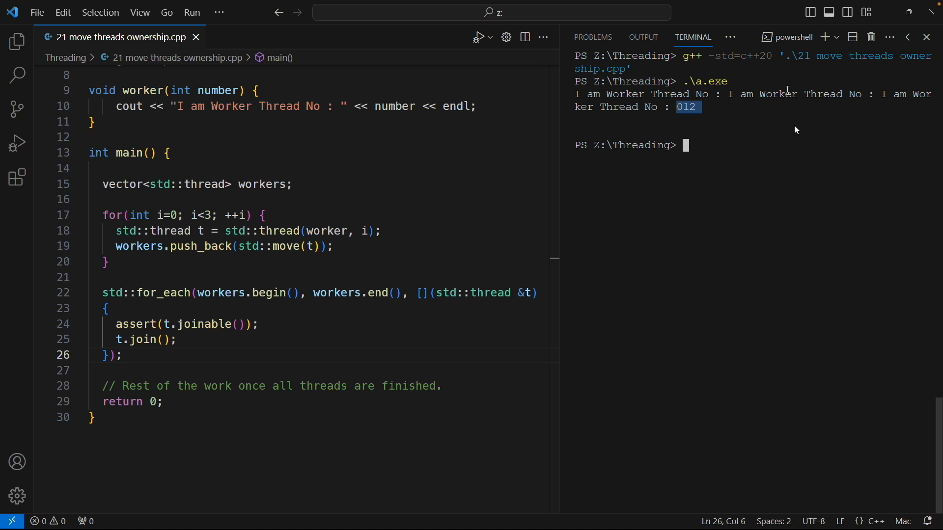
mouse_move(680, 123)
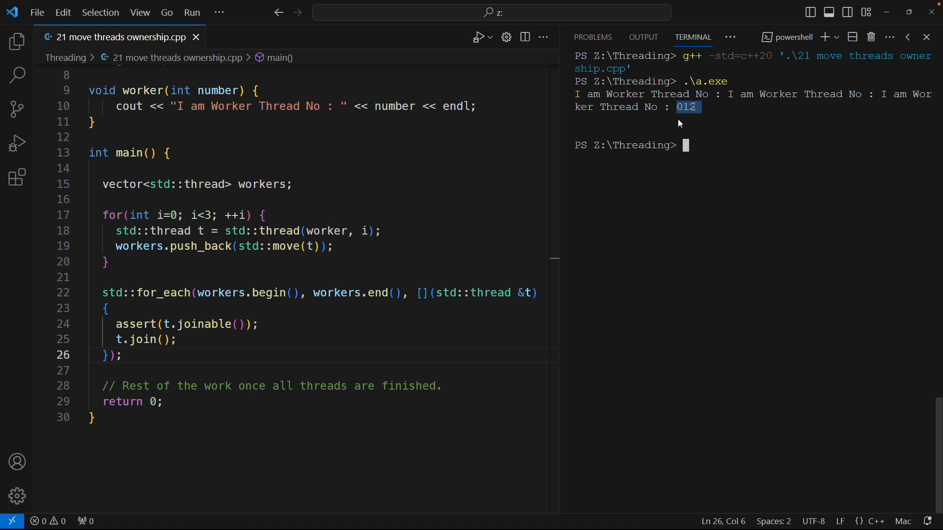
mouse_move(676, 112)
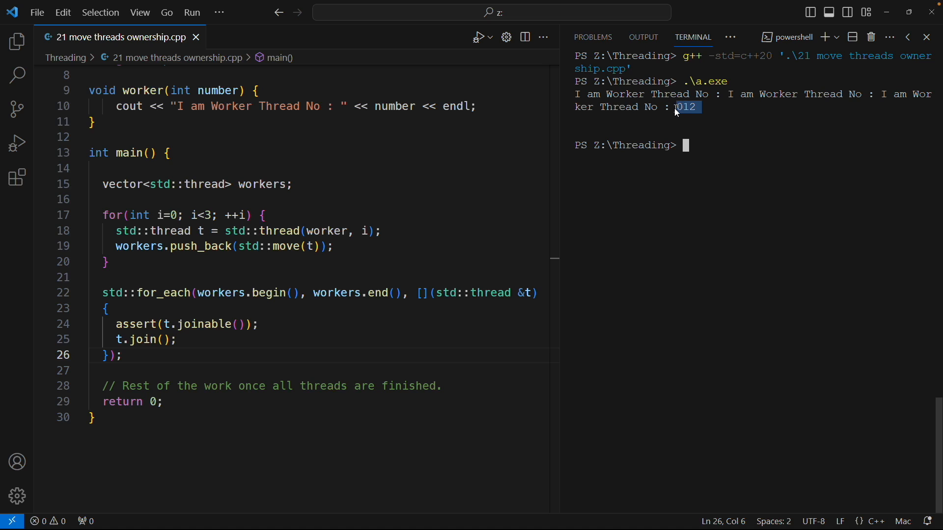
mouse_move(702, 117)
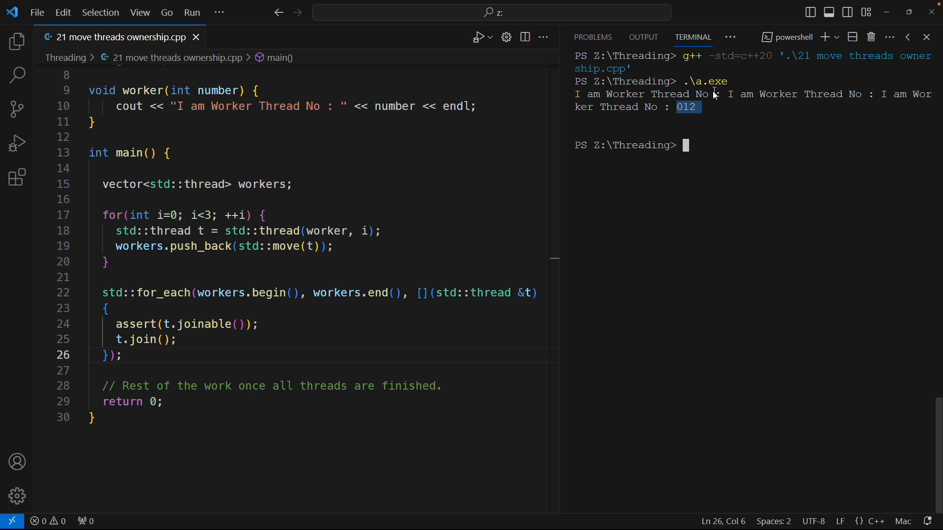
mouse_move(703, 112)
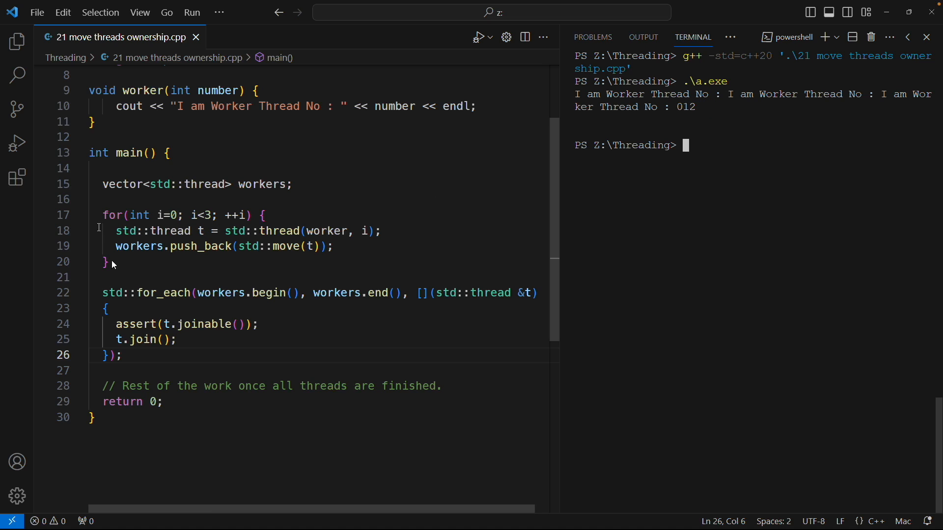
mouse_move(152, 91)
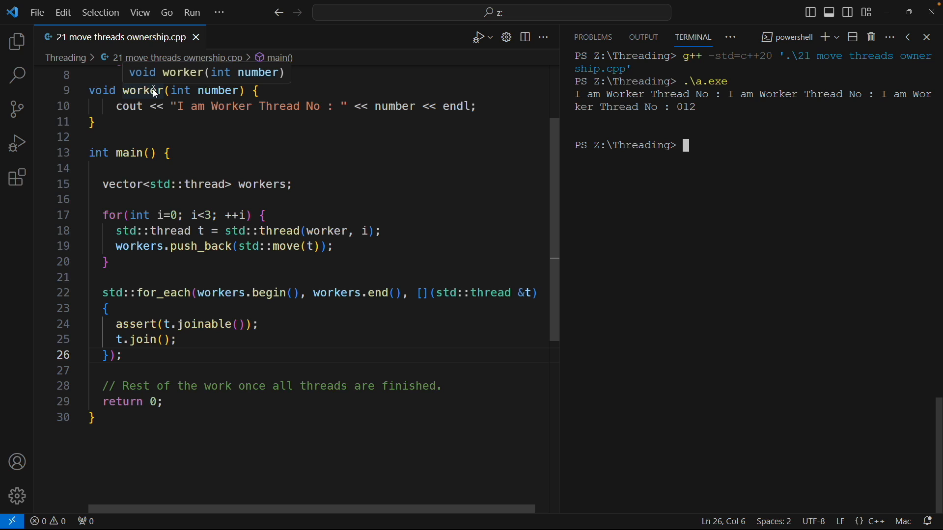
mouse_move(415, 107)
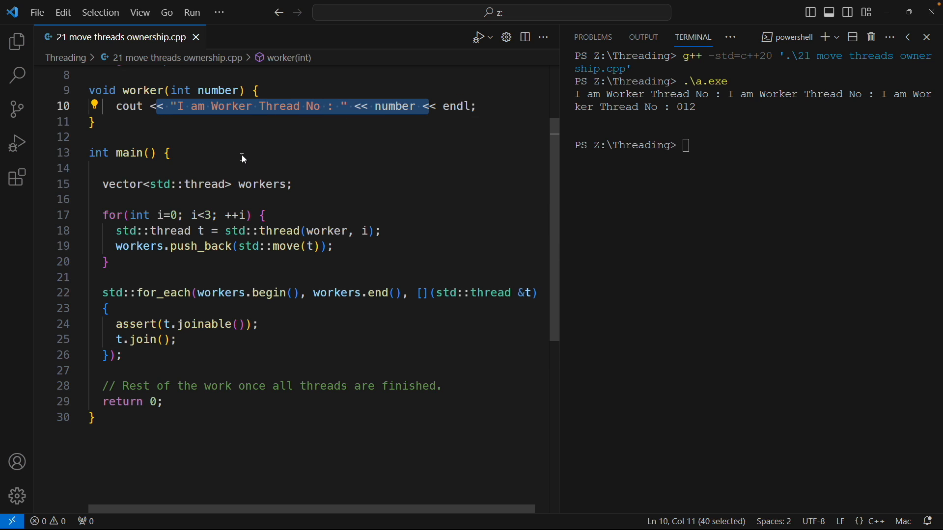
click(198, 91)
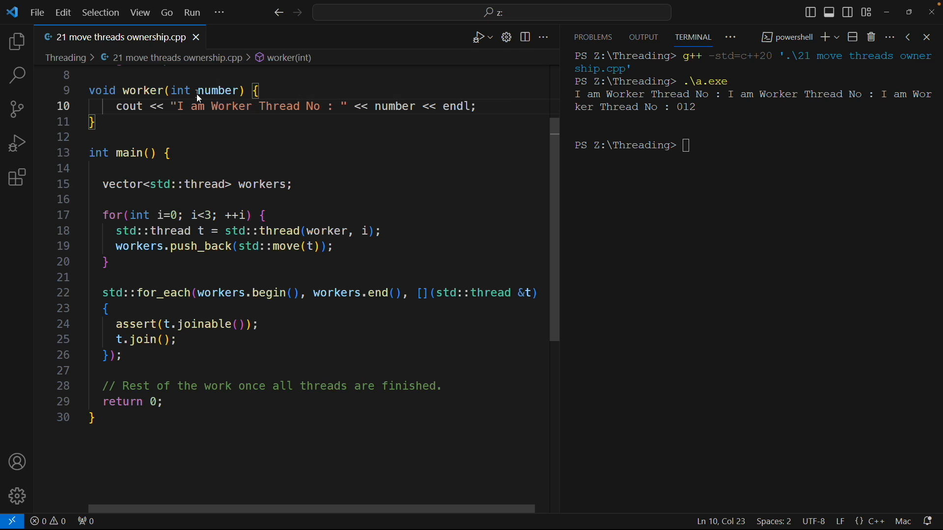
double_click(128, 107)
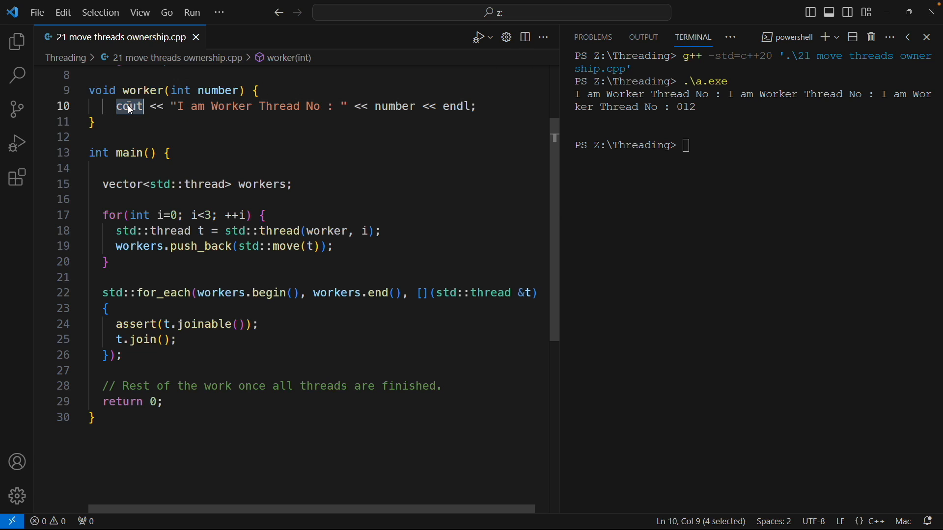
mouse_move(541, 114)
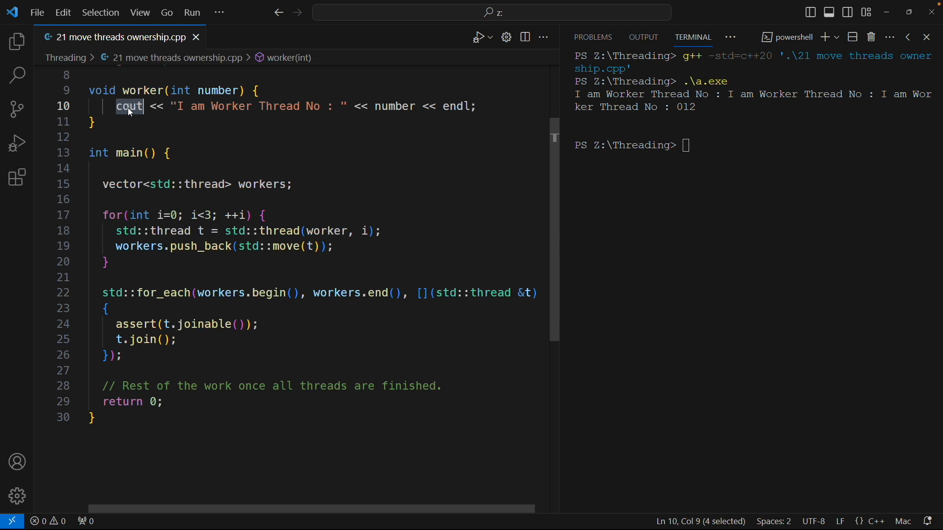
mouse_move(128, 107)
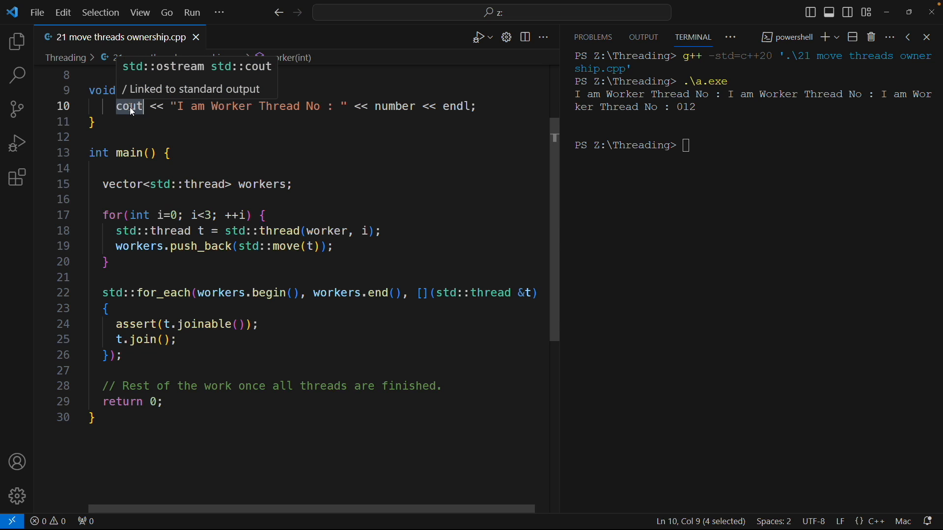
mouse_move(327, 106)
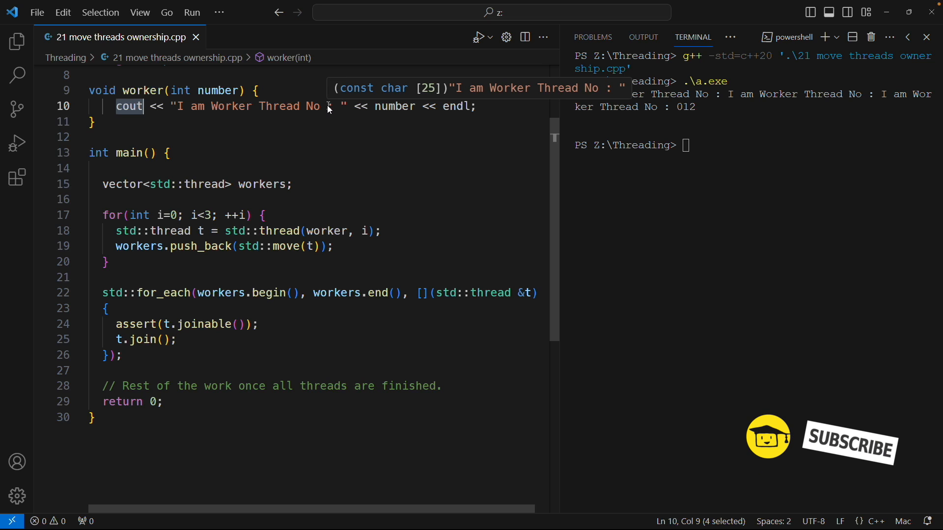
mouse_move(642, 164)
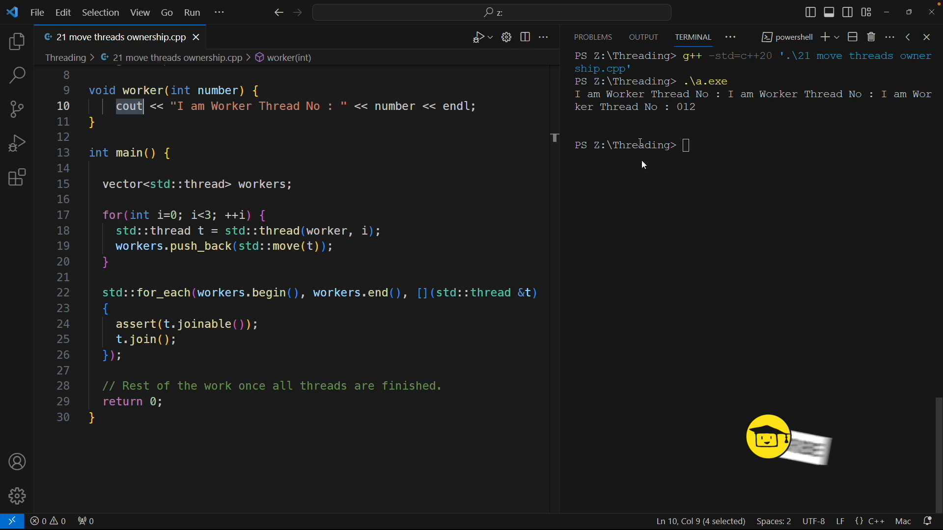
mouse_move(661, 183)
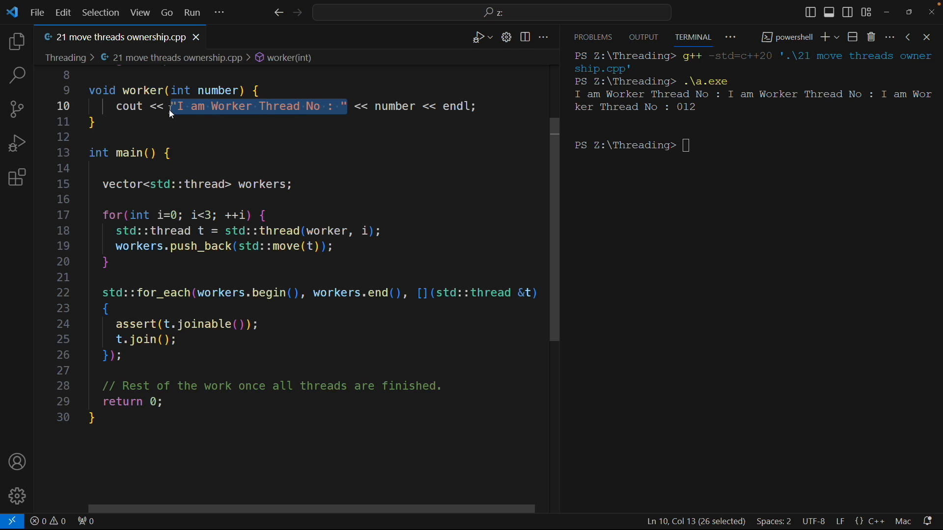
mouse_move(697, 91)
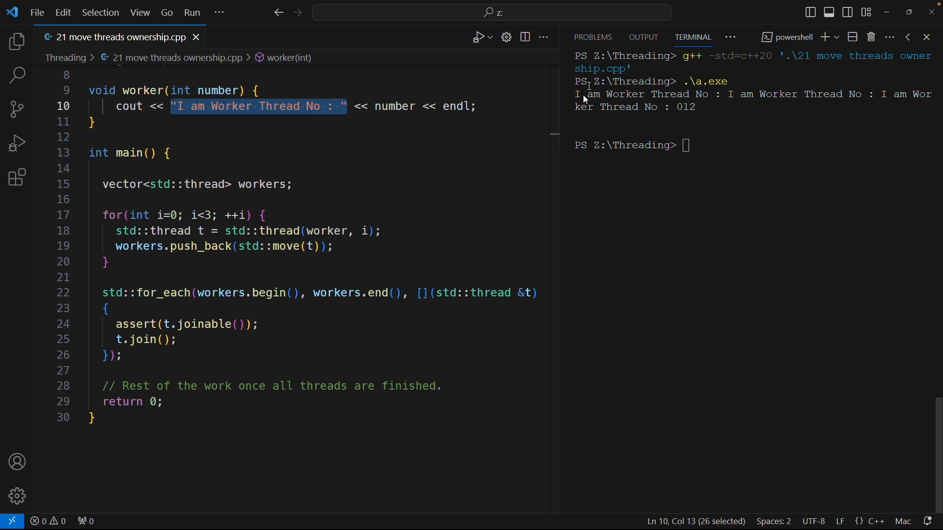
mouse_move(651, 106)
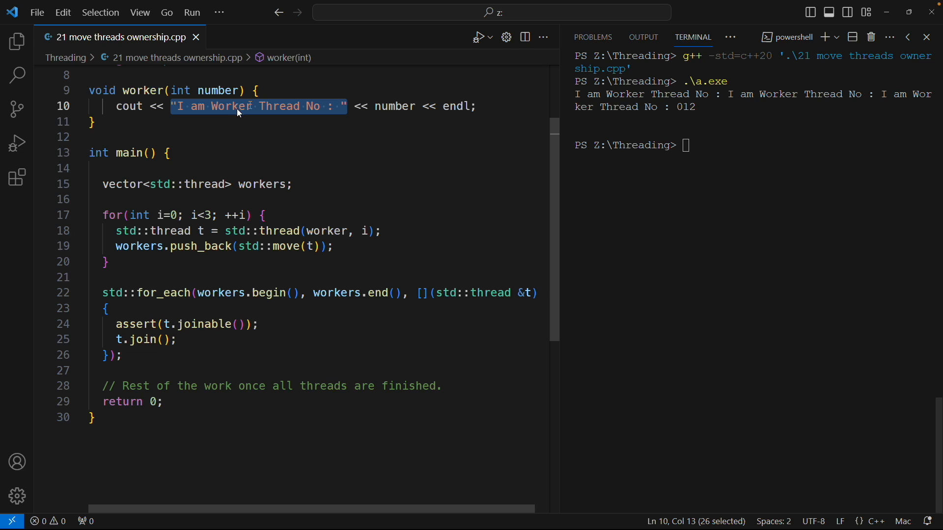
click(332, 107)
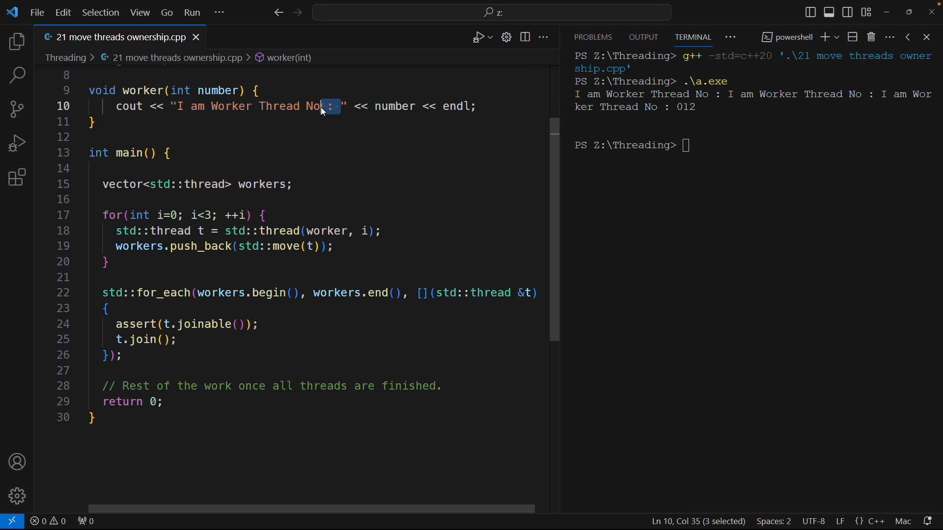
mouse_move(335, 106)
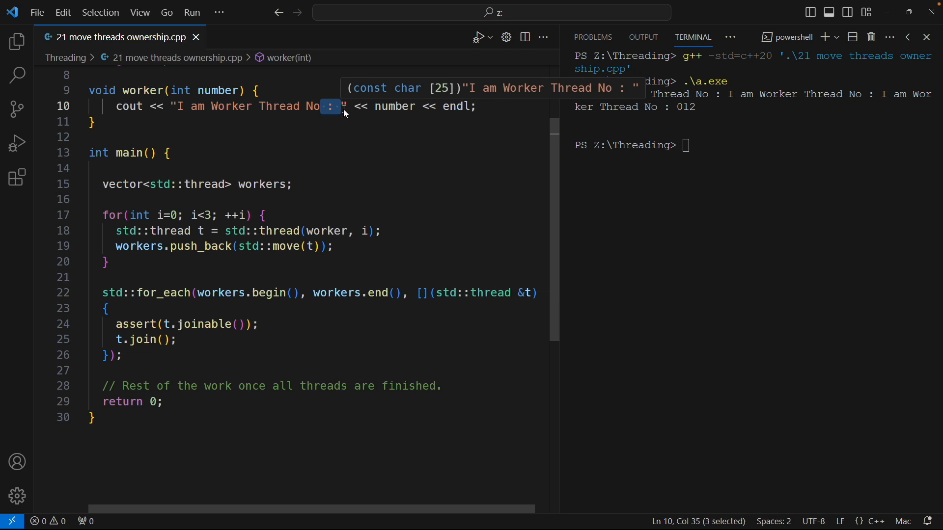
mouse_move(287, 121)
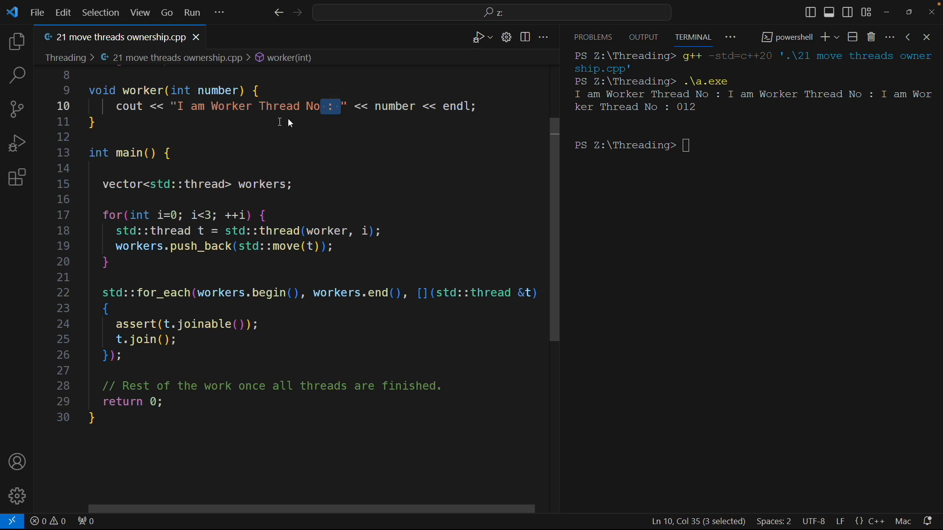
click(338, 106)
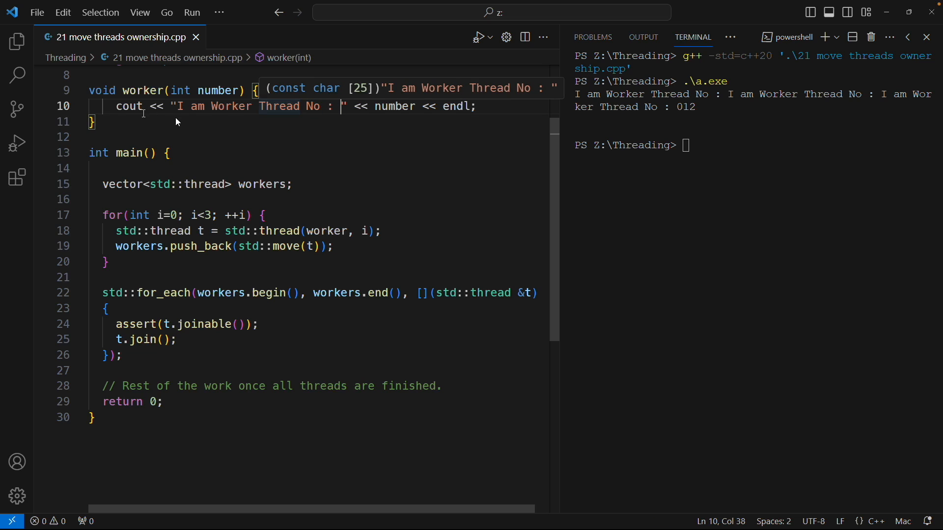
mouse_move(672, 117)
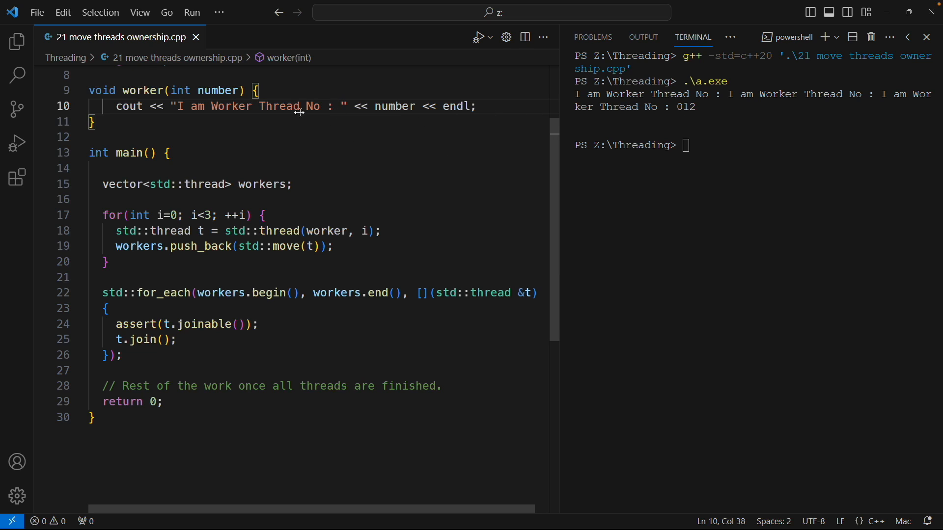
mouse_move(124, 107)
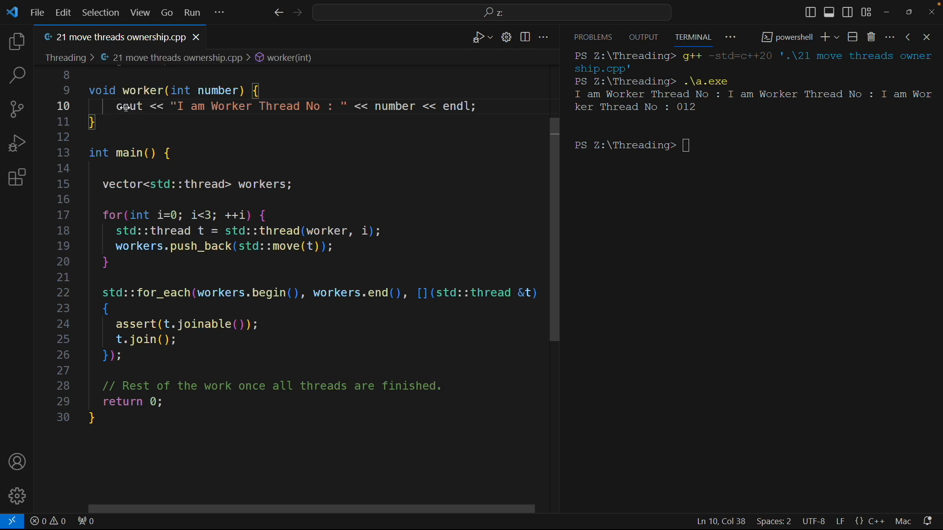
double_click(129, 107)
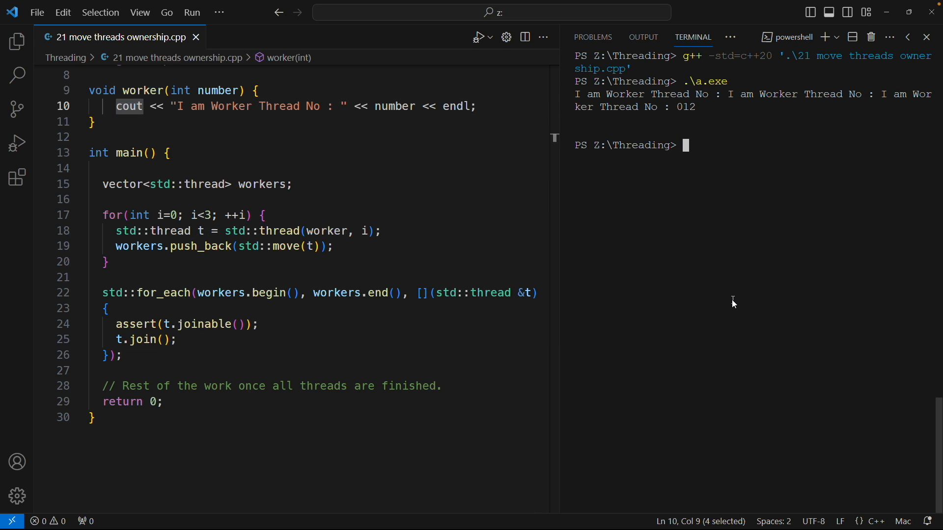
Rerun .\a.exe twice, getting thread orders 01 2 and 20 1
key(Return)
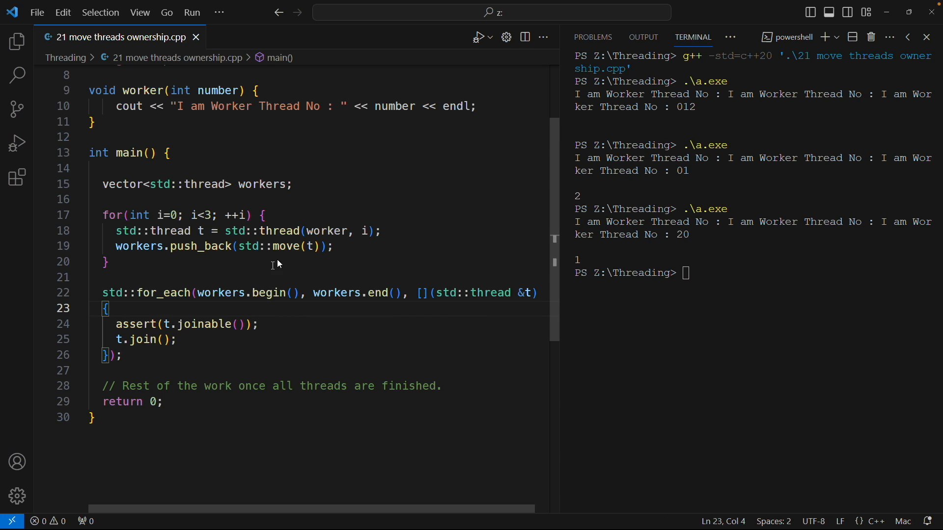
mouse_move(146, 235)
text(j)
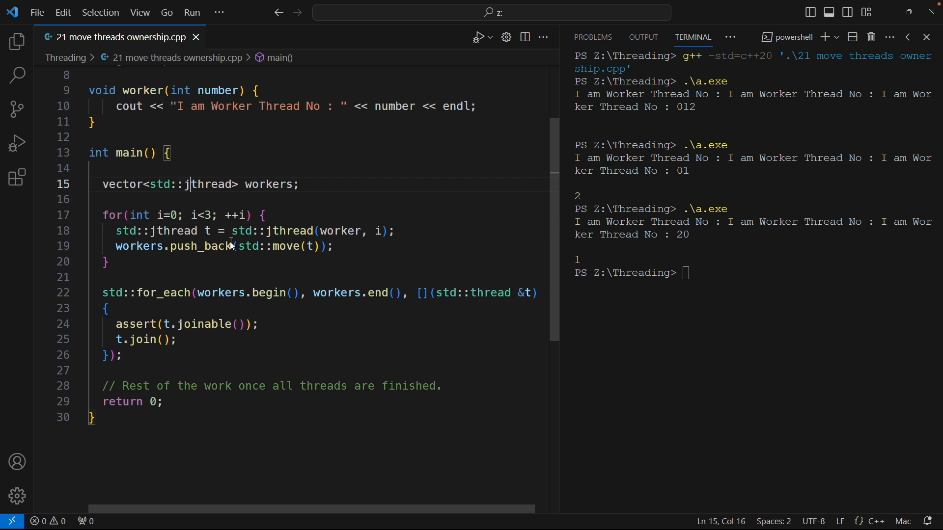
mouse_move(255, 208)
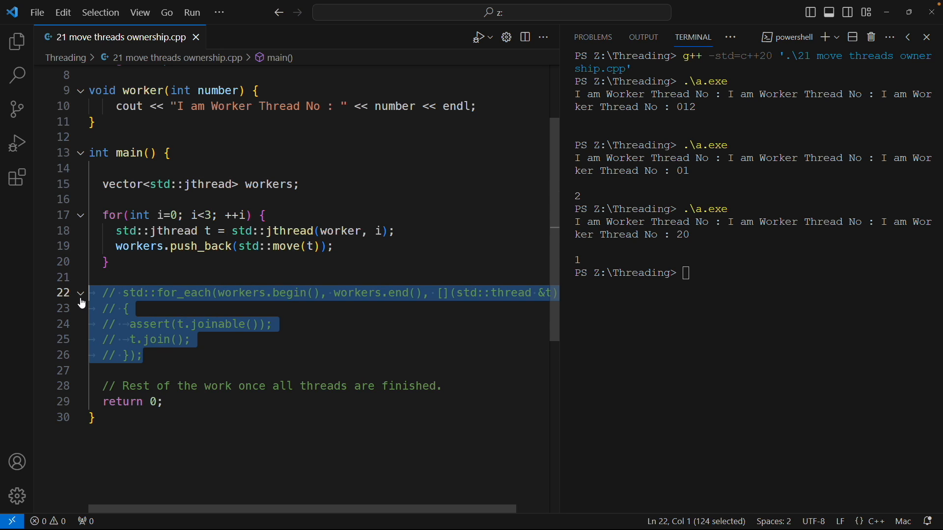
Clear the stray cd .\Threading\ command from the terminal before recompiling the jthread version
click(107, 261)
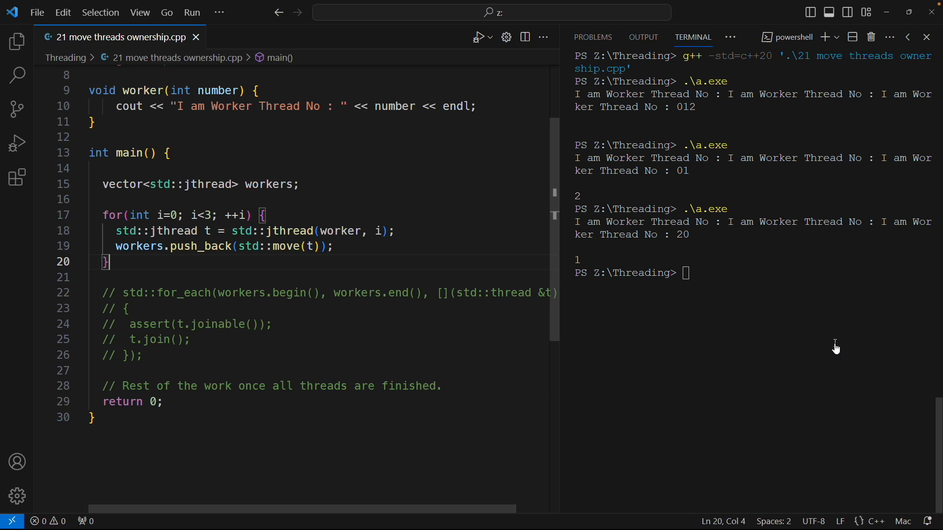
text(cd .\Threading\)
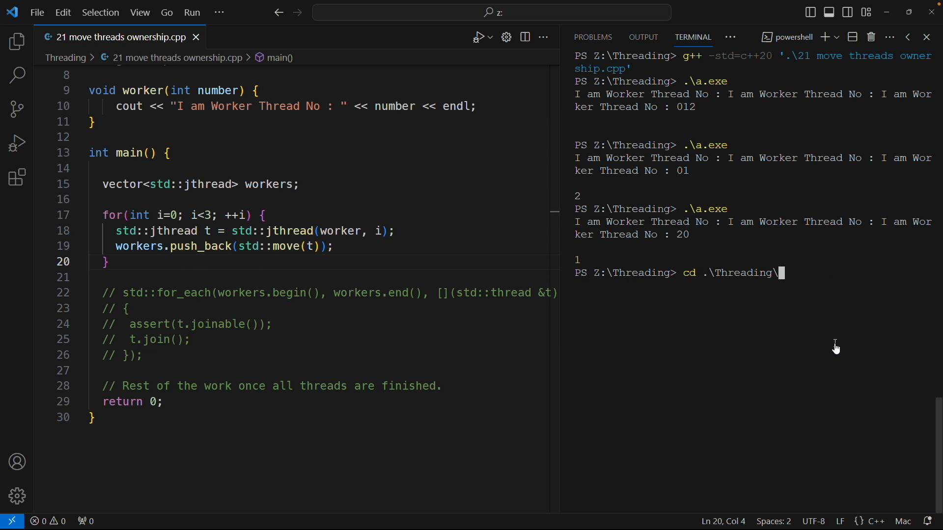
key(Return)
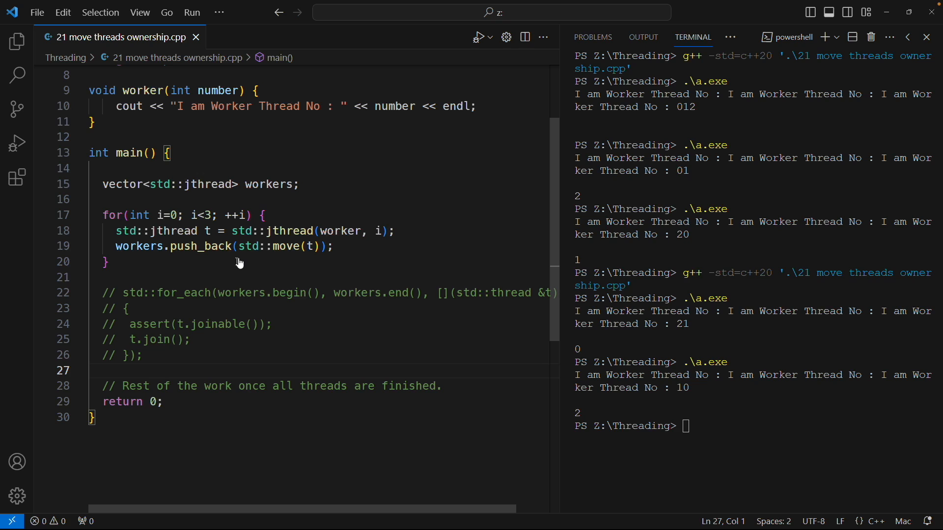
mouse_move(271, 231)
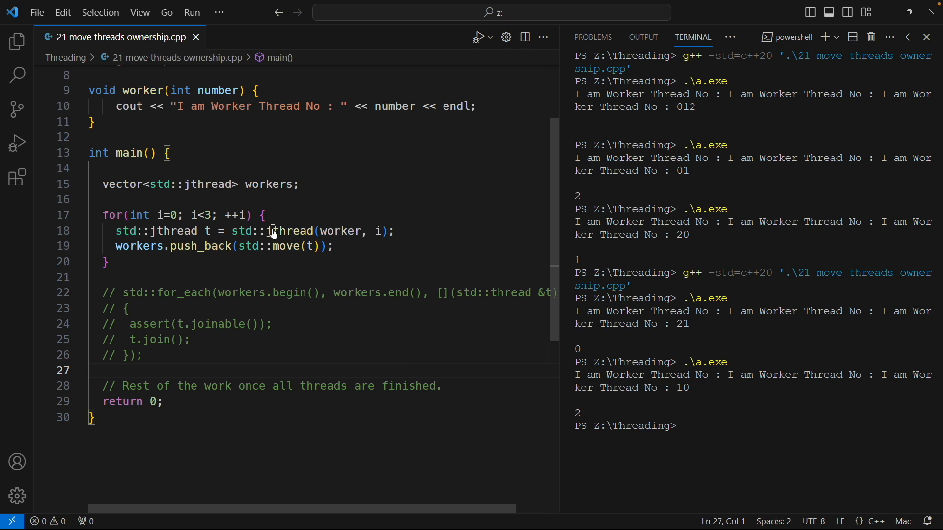
mouse_move(158, 232)
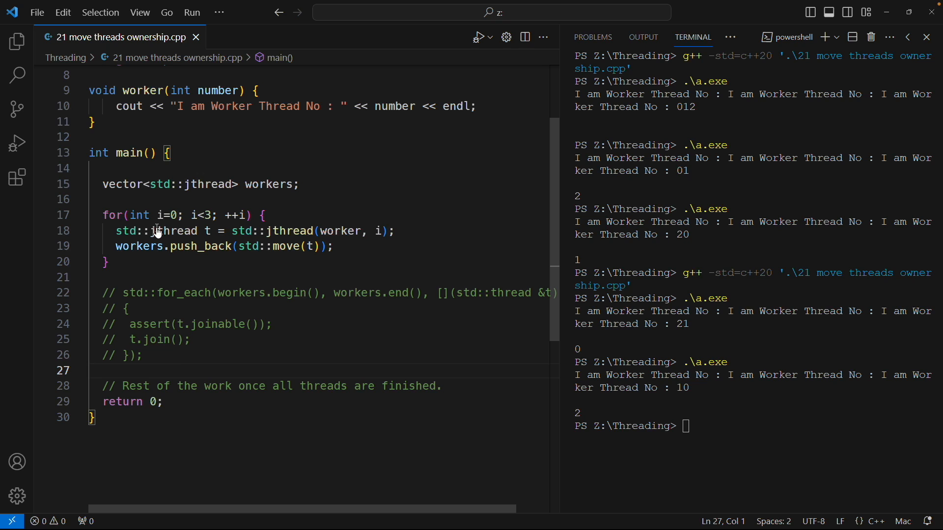
mouse_move(323, 235)
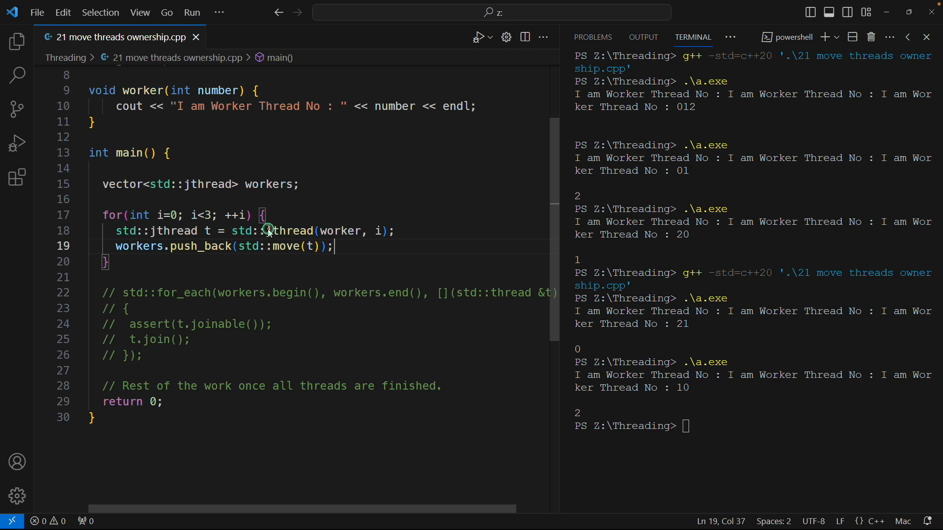
Review the std::jthread workers vector and loop, placing the cursor on the line after the loop
double_click(287, 231)
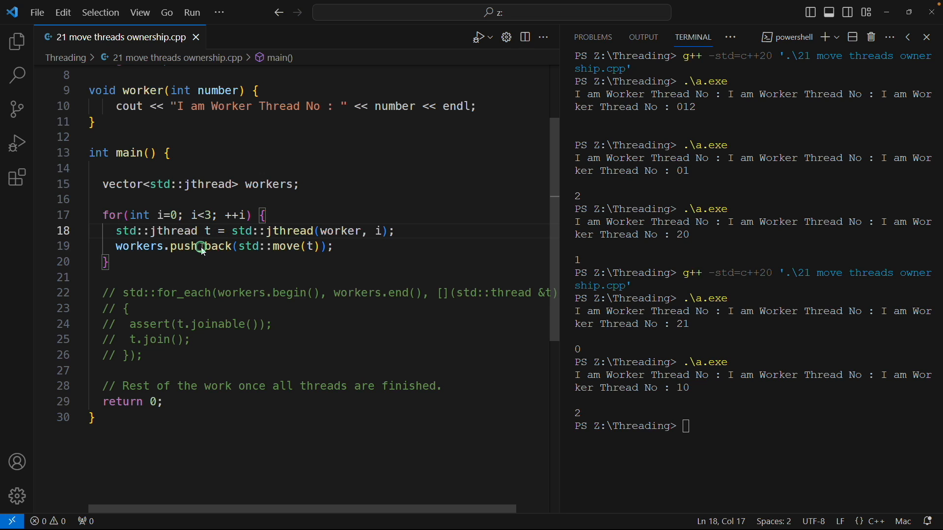
double_click(139, 246)
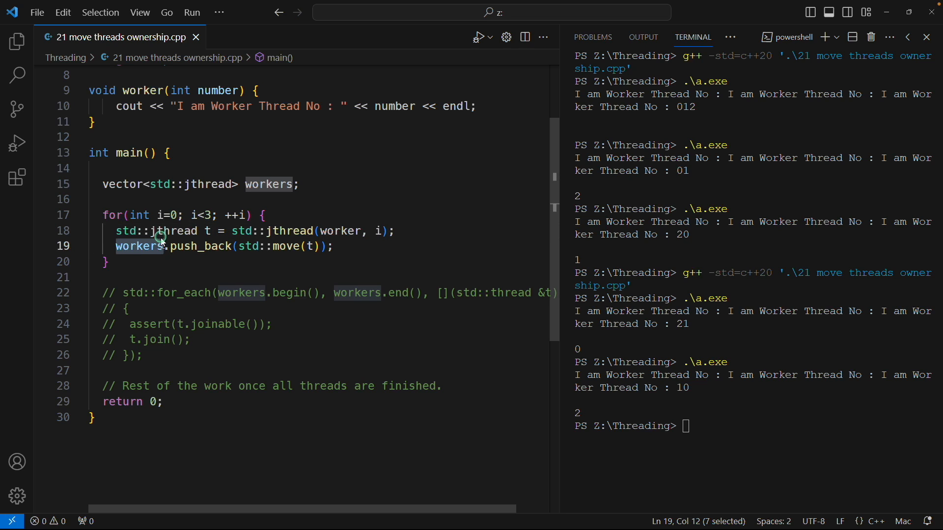
mouse_move(144, 263)
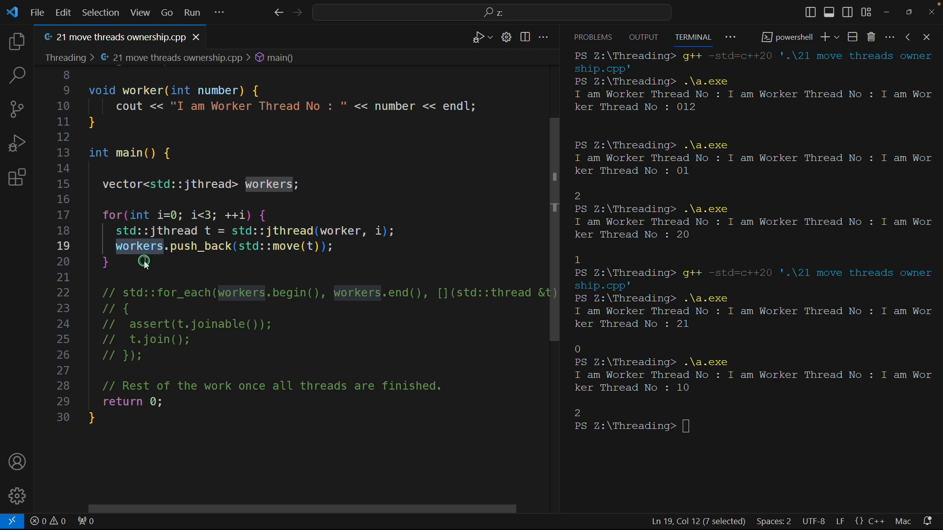
mouse_move(159, 427)
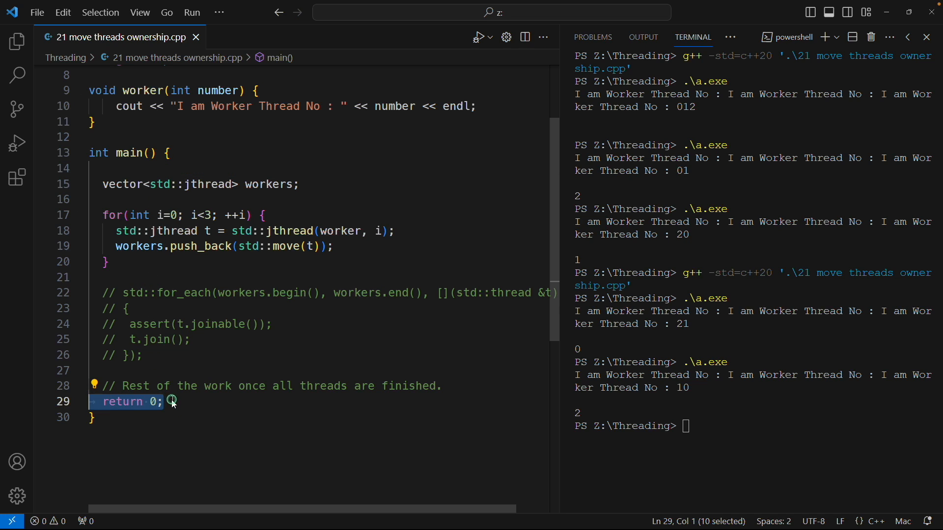
click(164, 402)
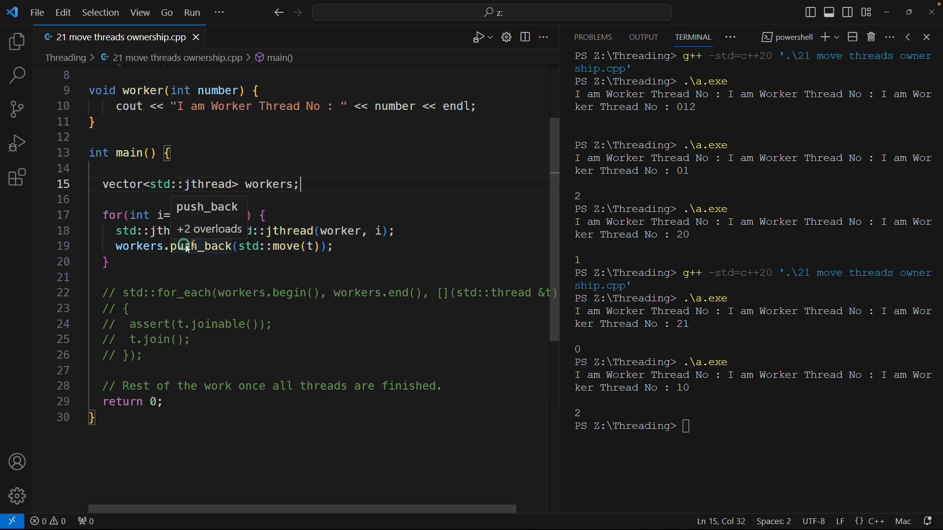
mouse_move(334, 249)
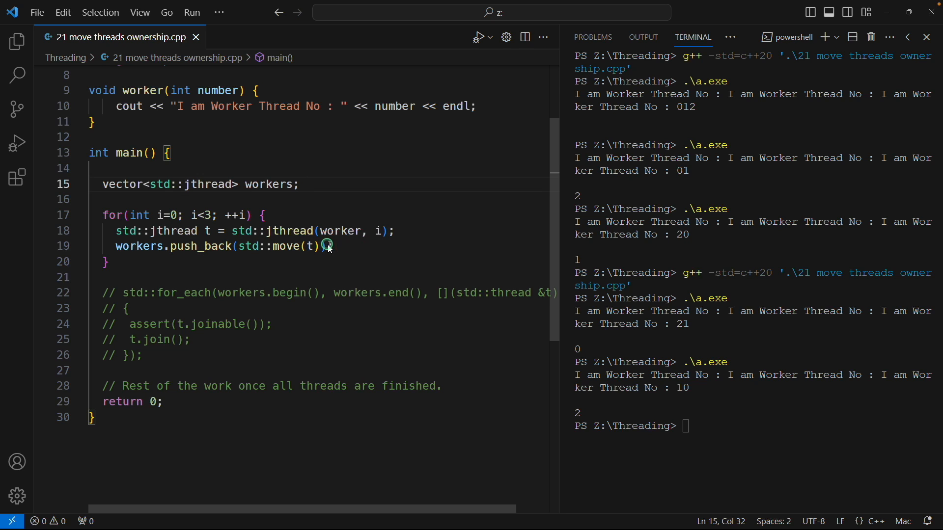
double_click(289, 231)
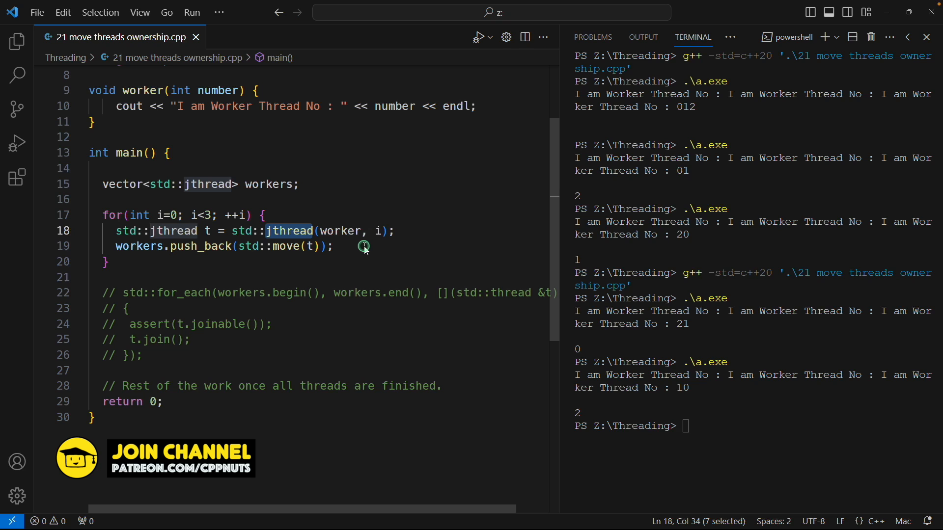
mouse_move(356, 268)
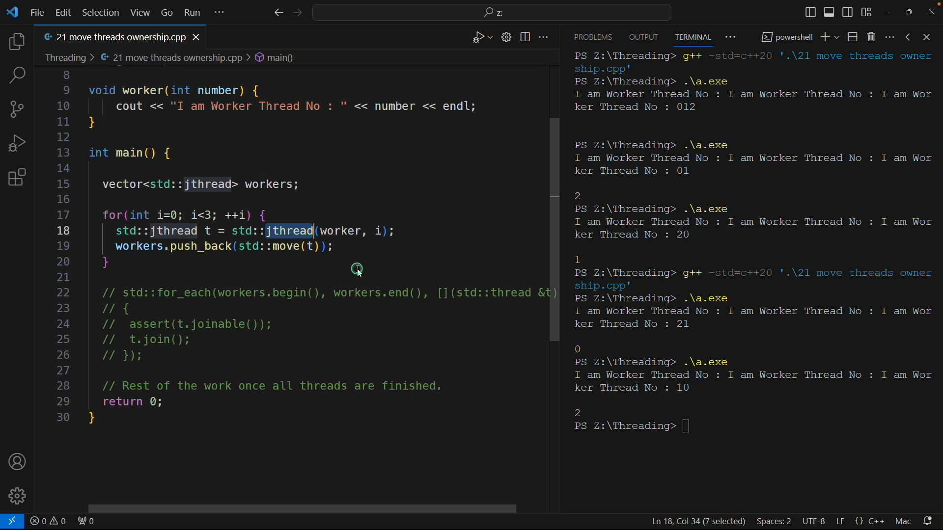
click(108, 340)
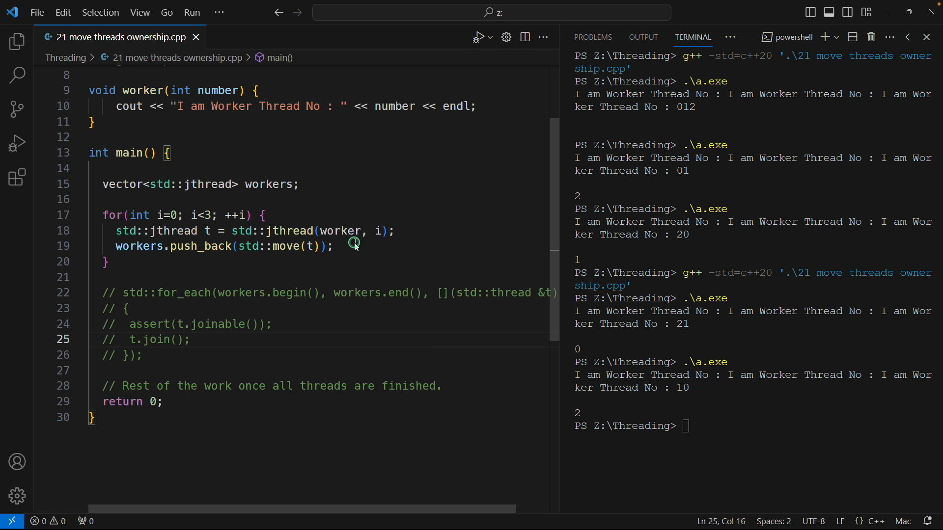
click(190, 340)
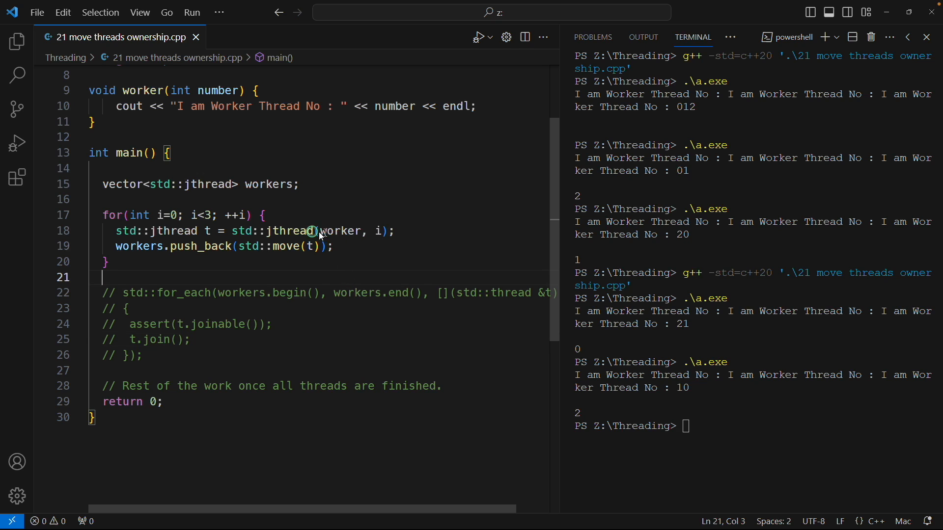
click(187, 169)
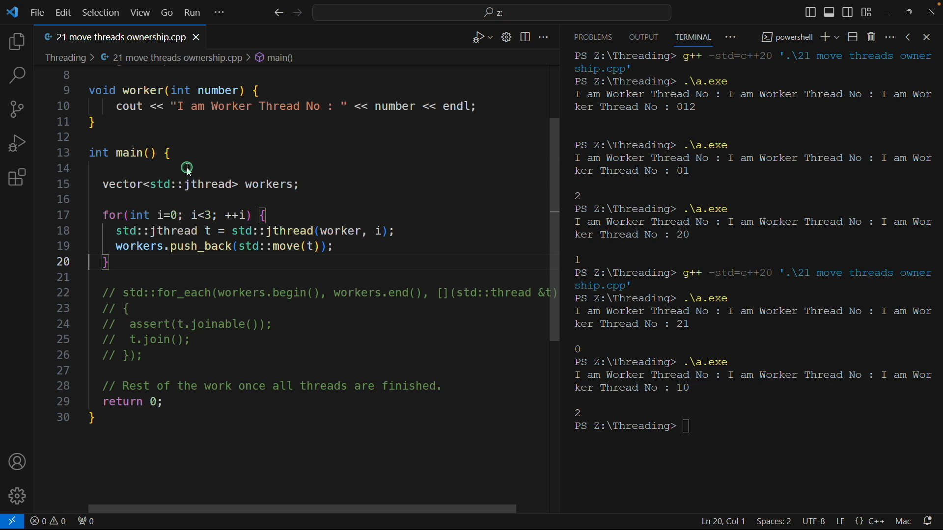
Add cout << "Hello There" << endl; right after the jthread loop
text(c)
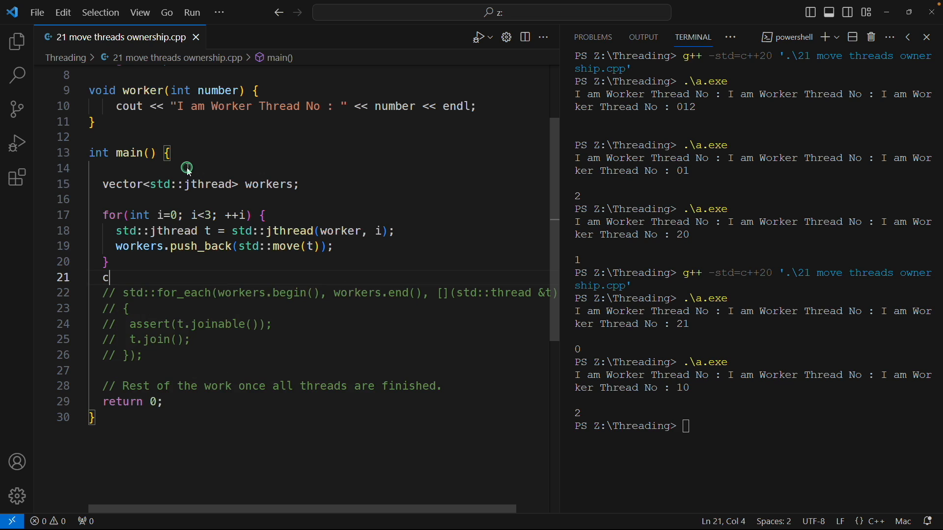
text(out << "Hello")
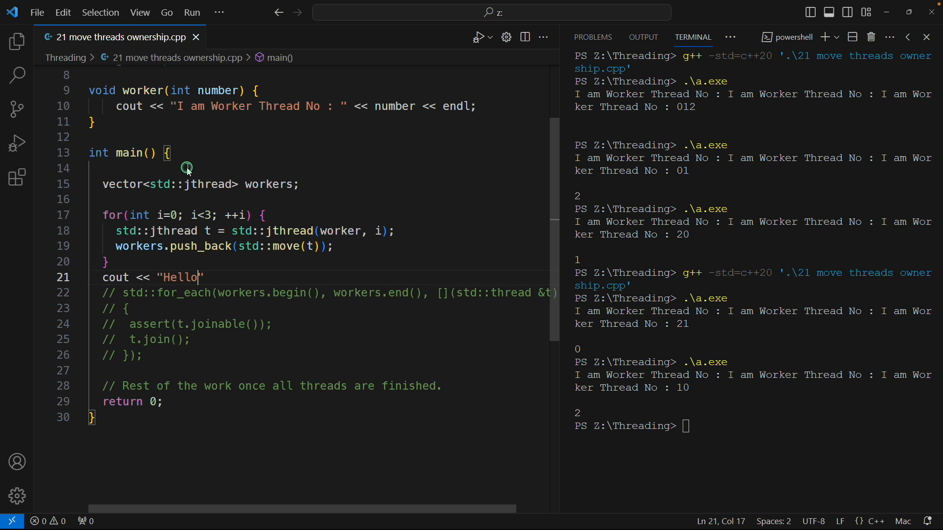
text(There" << endl;)
click(755, 426)
text(.\a.exe)
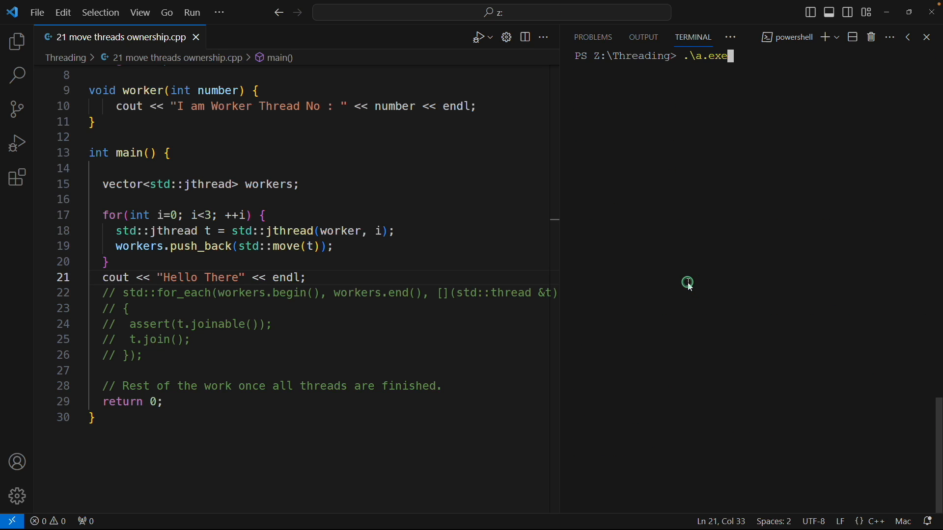
Run .\a.exe and see Hello There interleaved with thread outputs 0, 1, 2
key(Return)
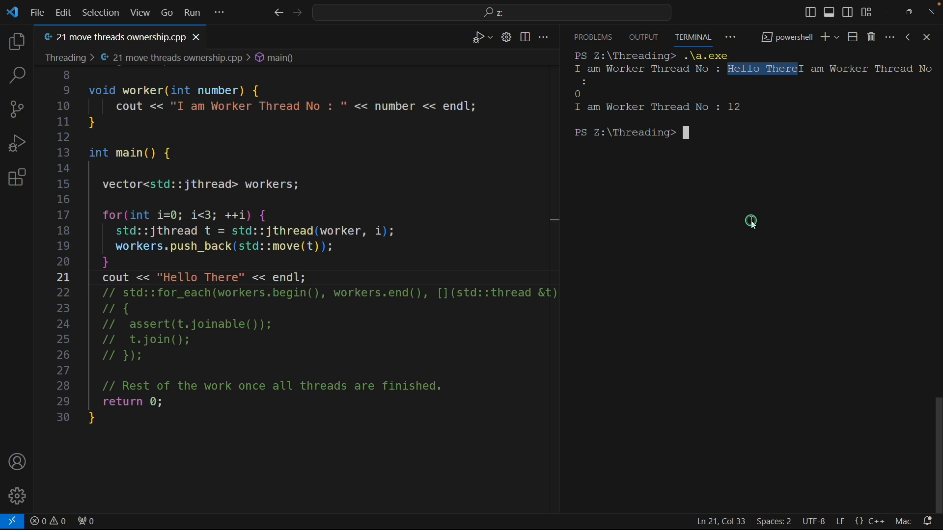
mouse_move(219, 262)
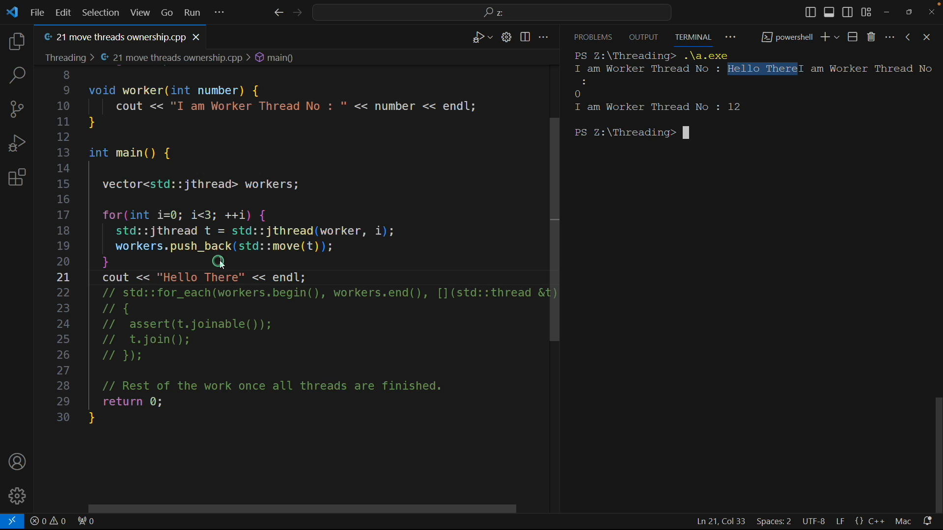
mouse_move(145, 235)
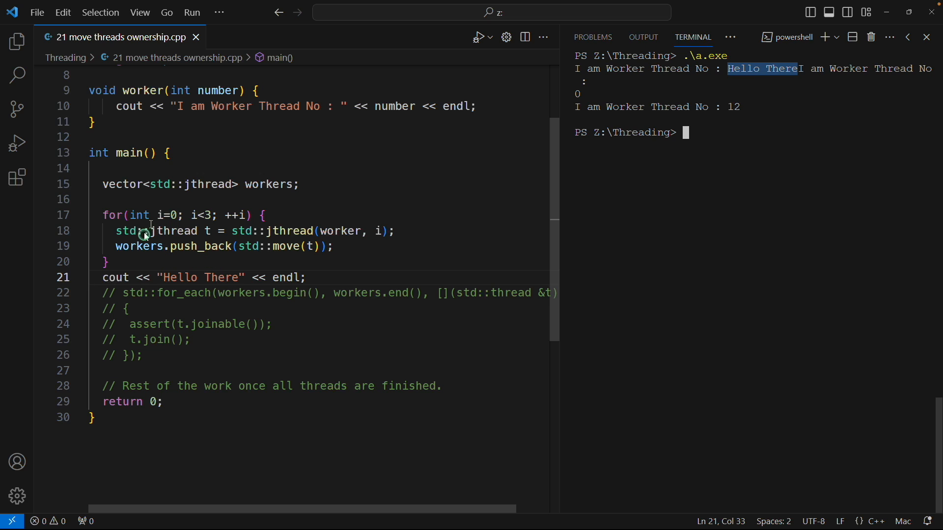
mouse_move(179, 177)
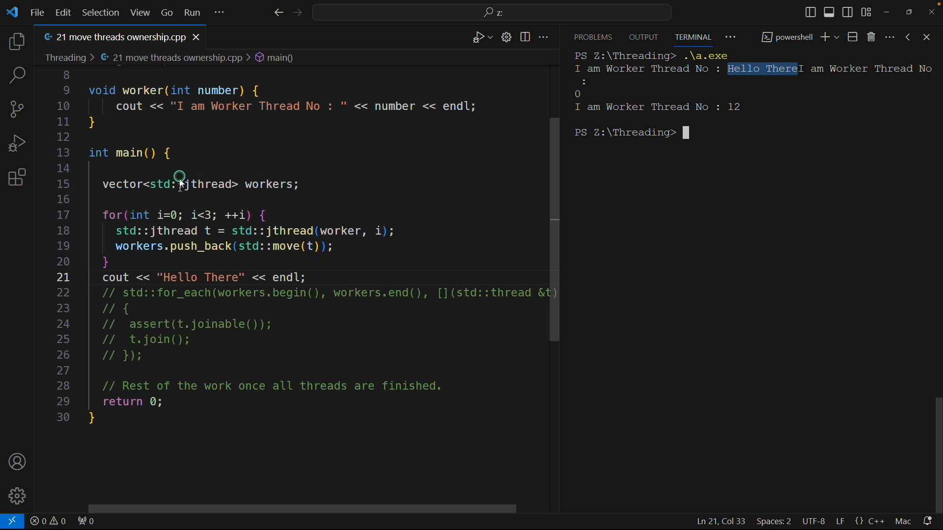
mouse_move(217, 107)
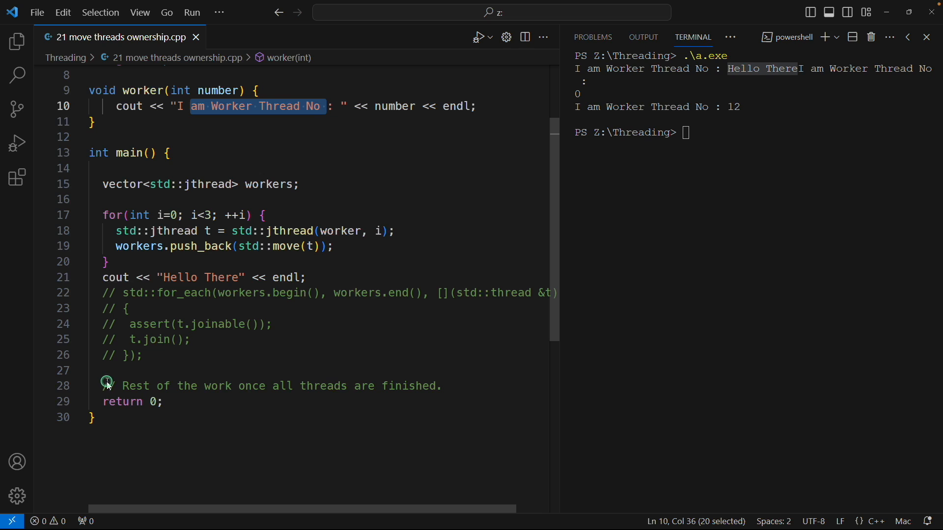
Rerun, see Hello There print before threads 10 2, and select its print statement
double_click(113, 277)
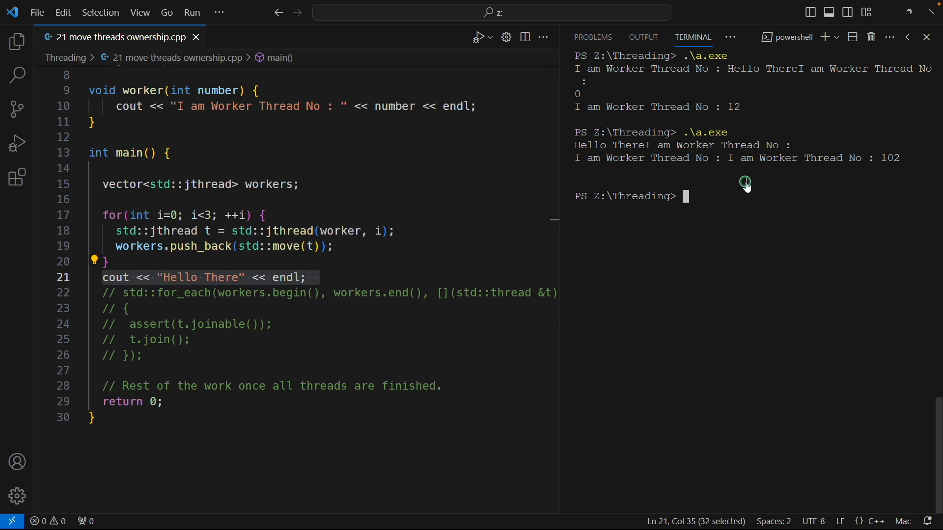
mouse_move(644, 151)
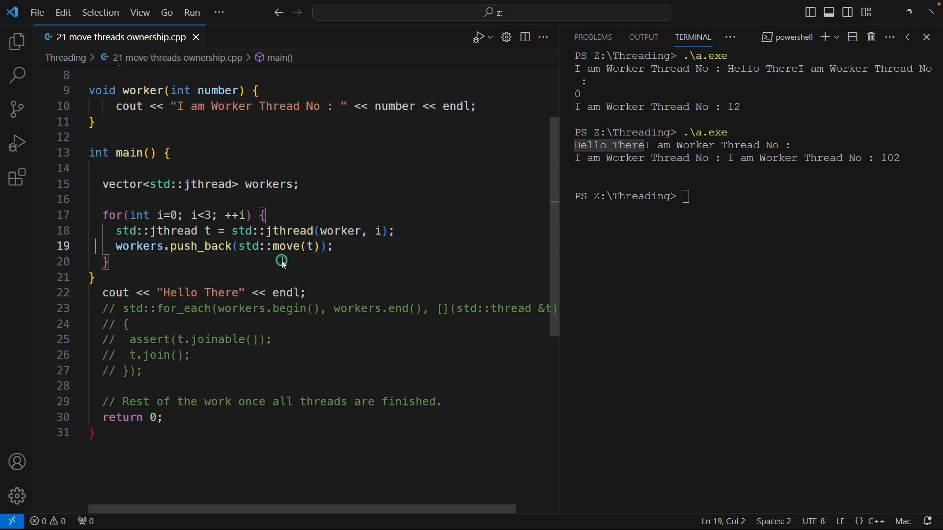
Place the cursor above the workers vector declaration to begin the inner scope block
click(96, 168)
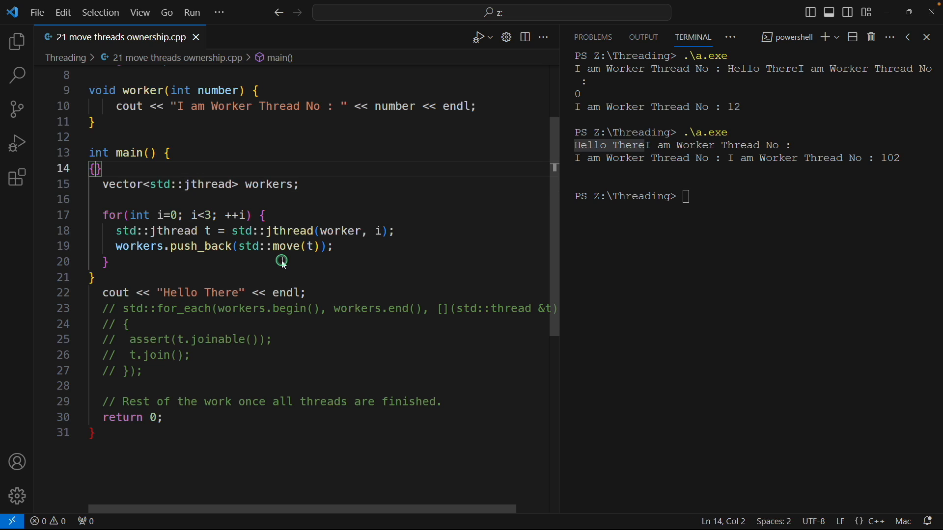
mouse_move(176, 188)
text(g++ -std=c++20 '.\21 move threads ownership.cpp')
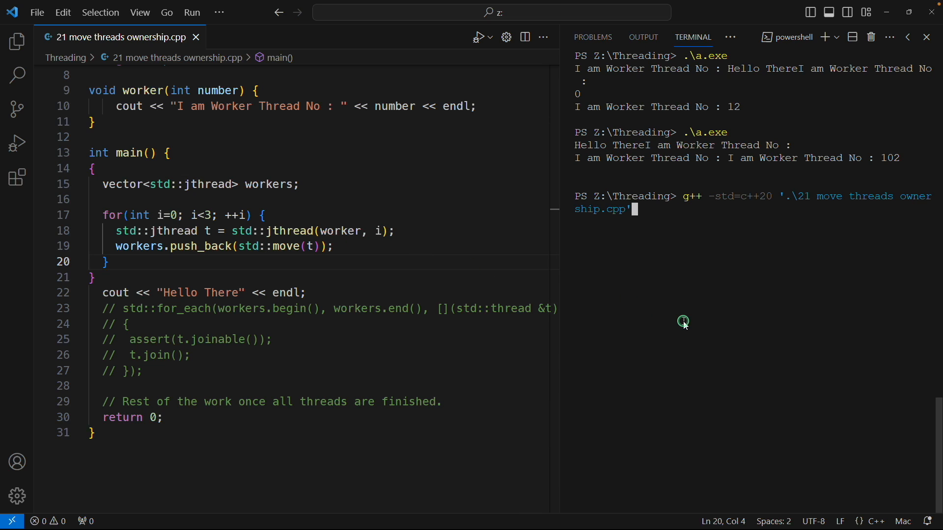
Compile with g++, then recall and run .\a.exe, printing 10 2 before Hello There
key(Return)
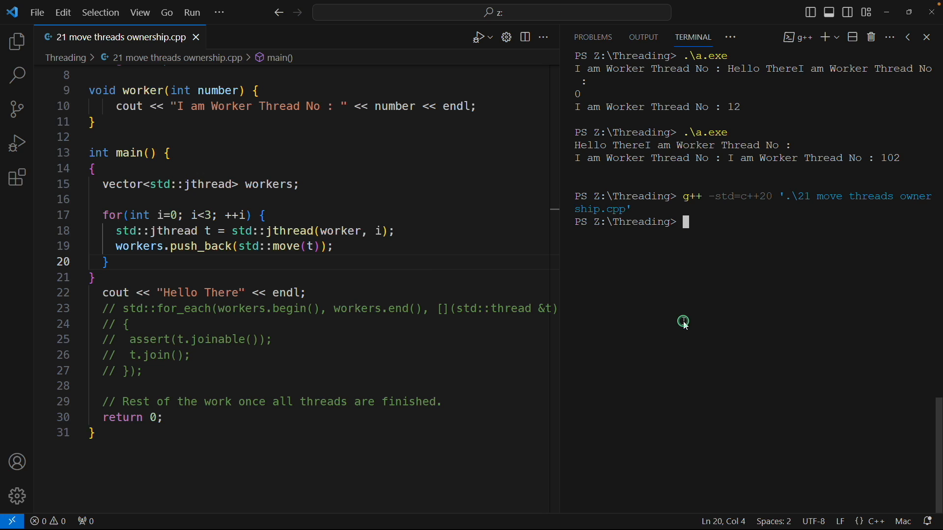
key(Up)
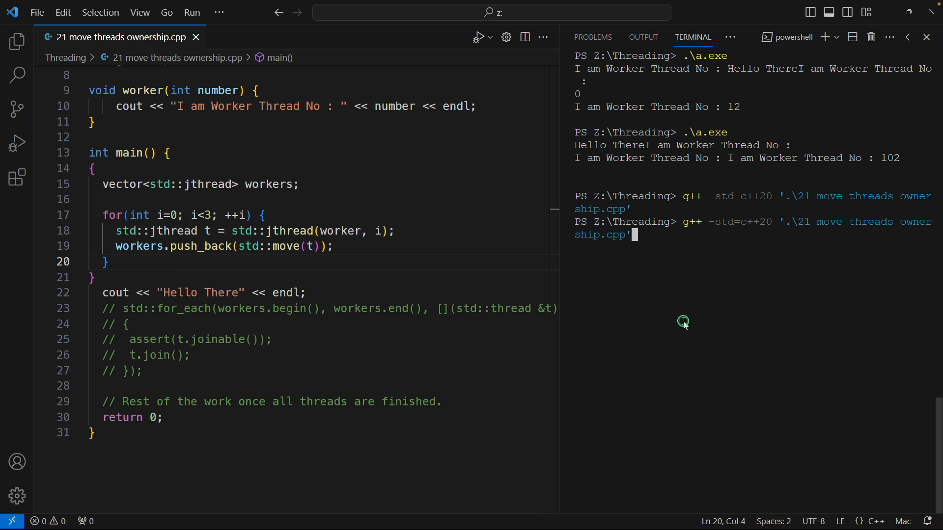
key(Return)
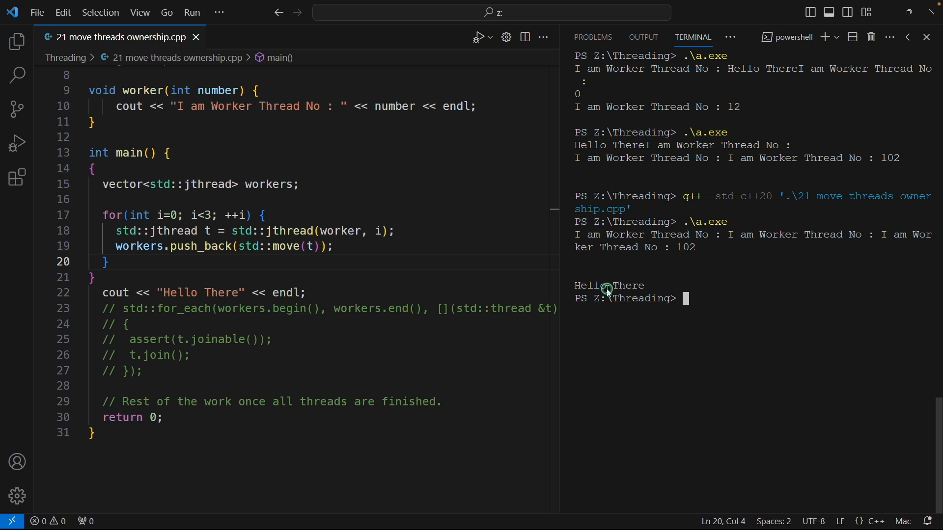
mouse_move(665, 283)
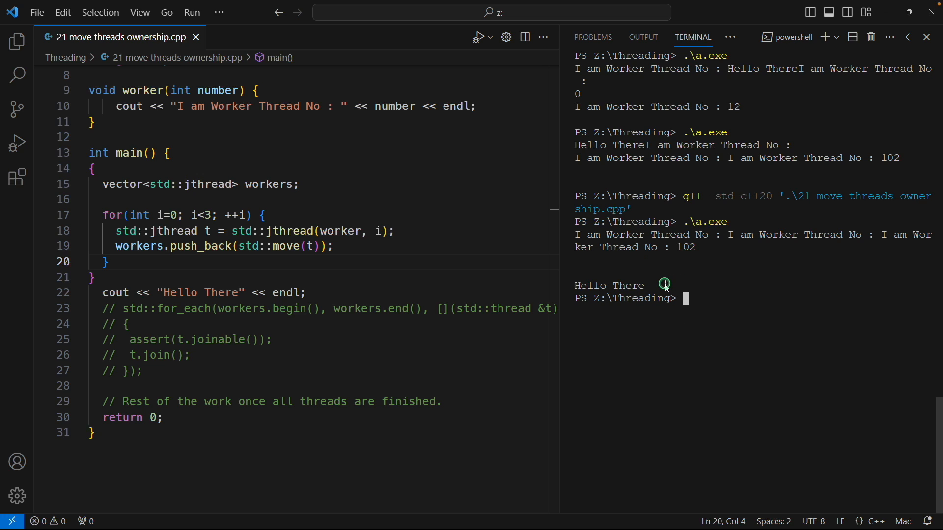
mouse_move(710, 244)
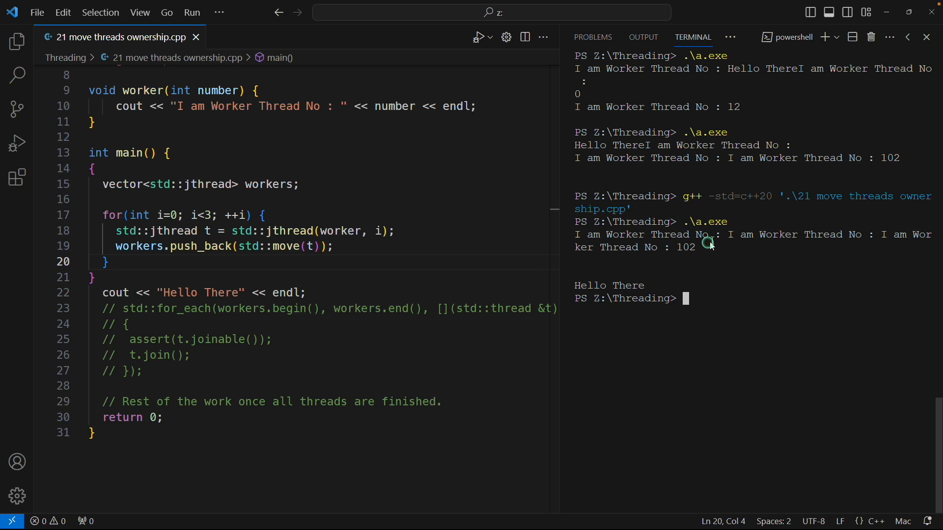
mouse_move(700, 248)
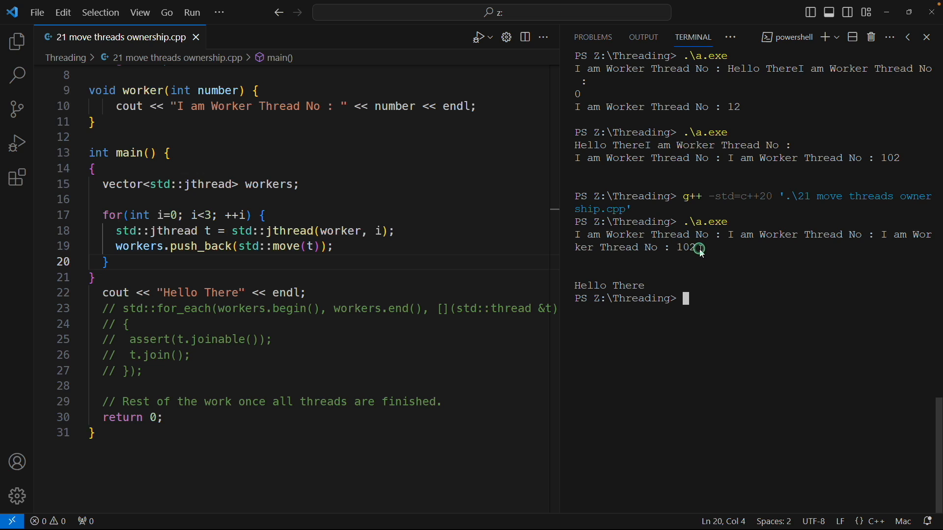
mouse_move(706, 319)
text(.\a.exe)
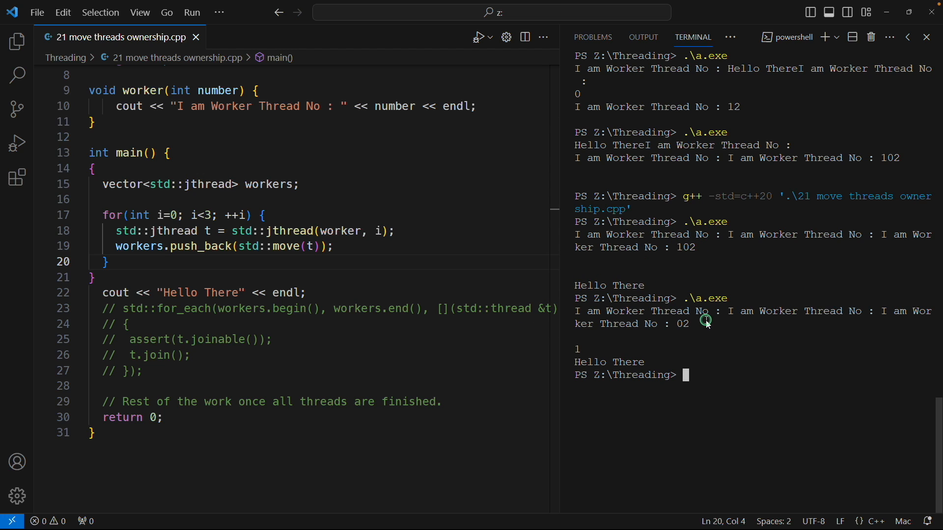
scroll(down, 3)
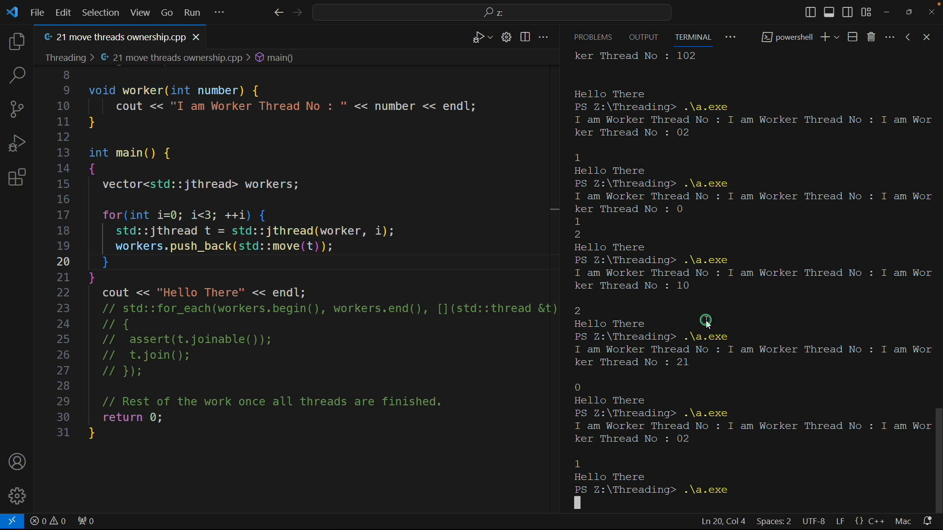
scroll(down, 3)
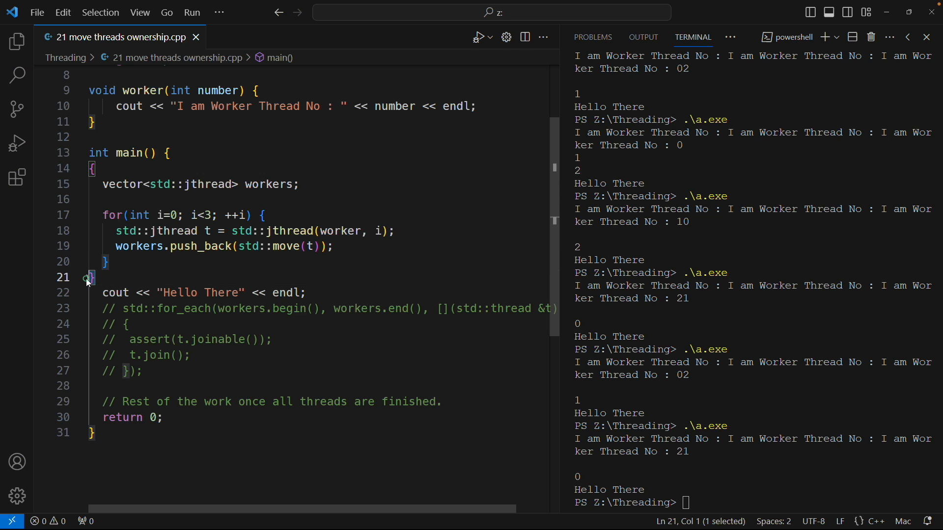
mouse_move(99, 184)
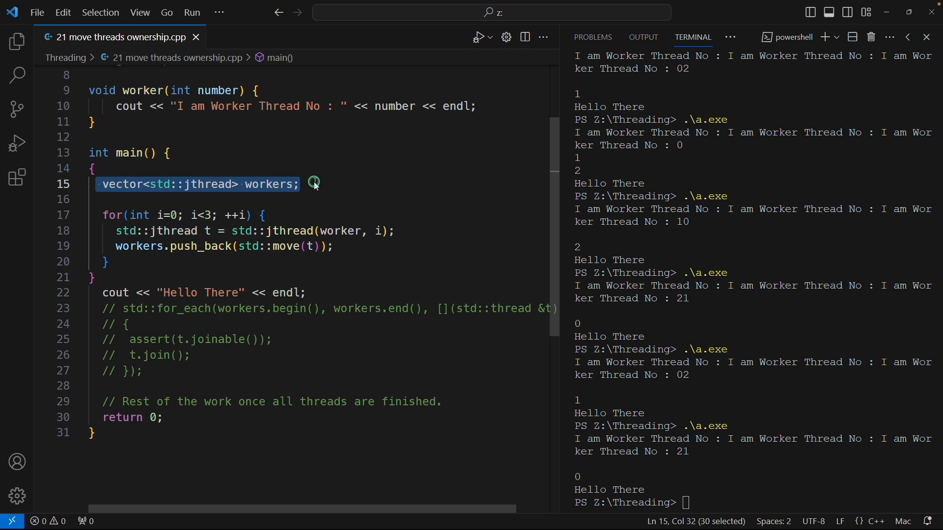
mouse_move(256, 242)
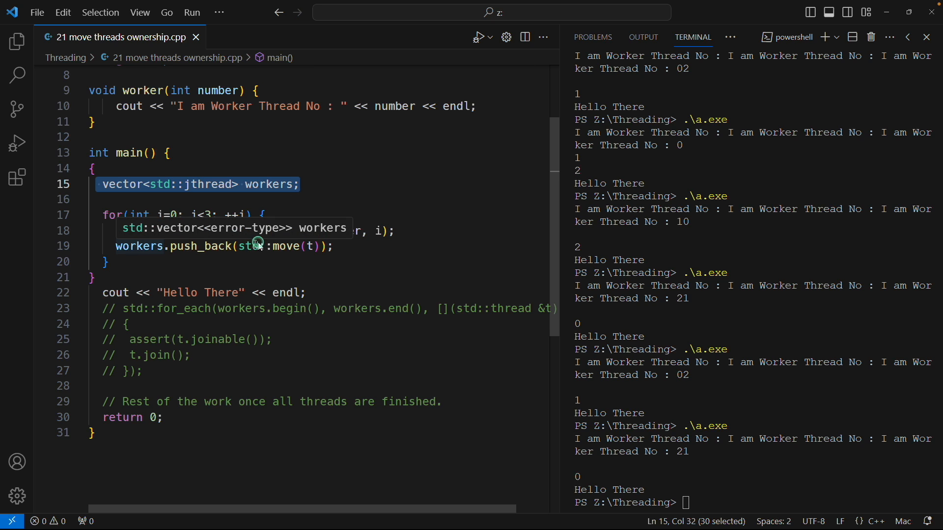
mouse_move(348, 247)
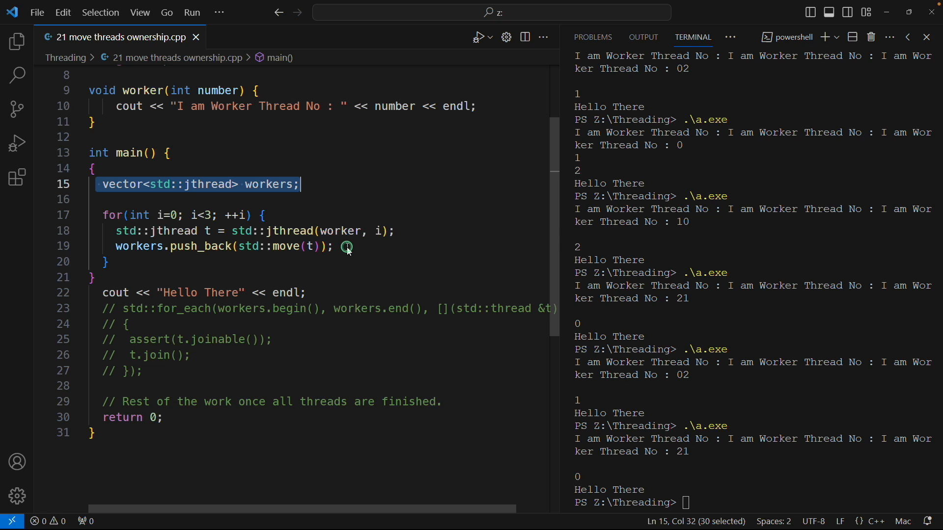
mouse_move(142, 233)
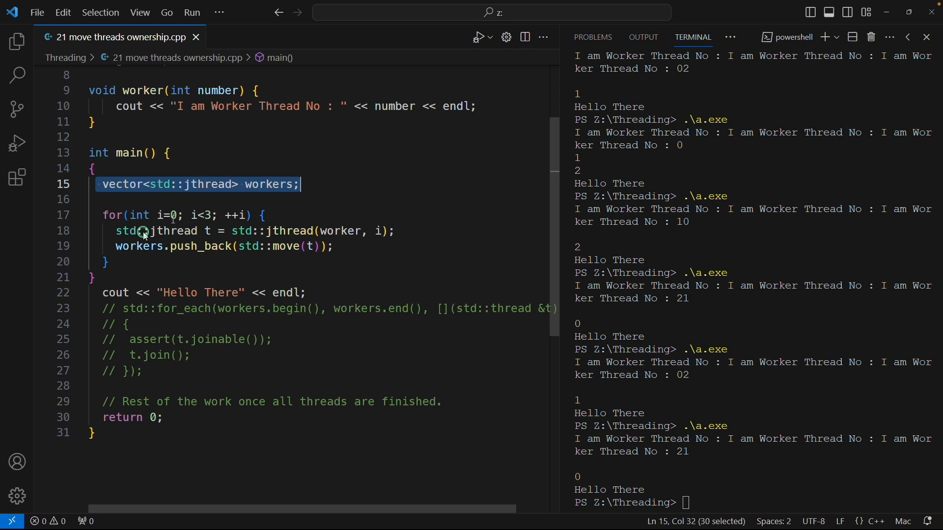
mouse_move(191, 263)
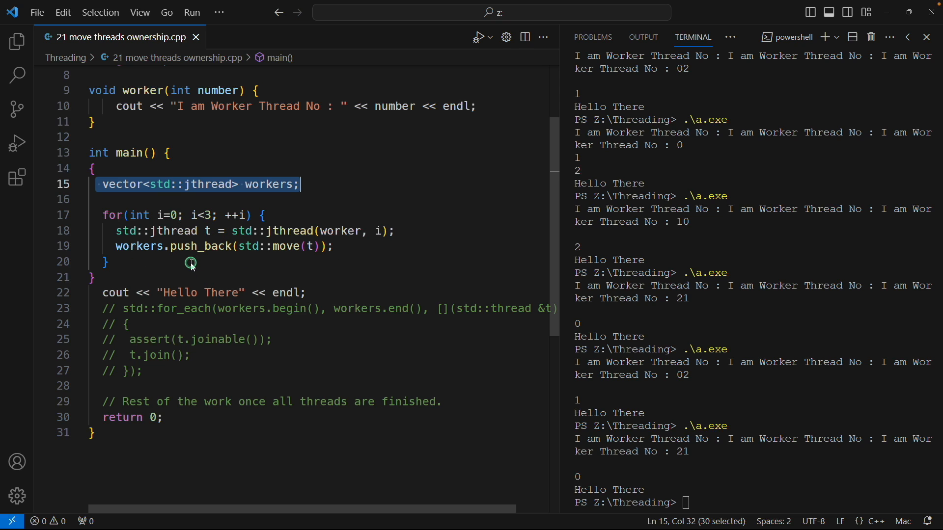
mouse_move(194, 259)
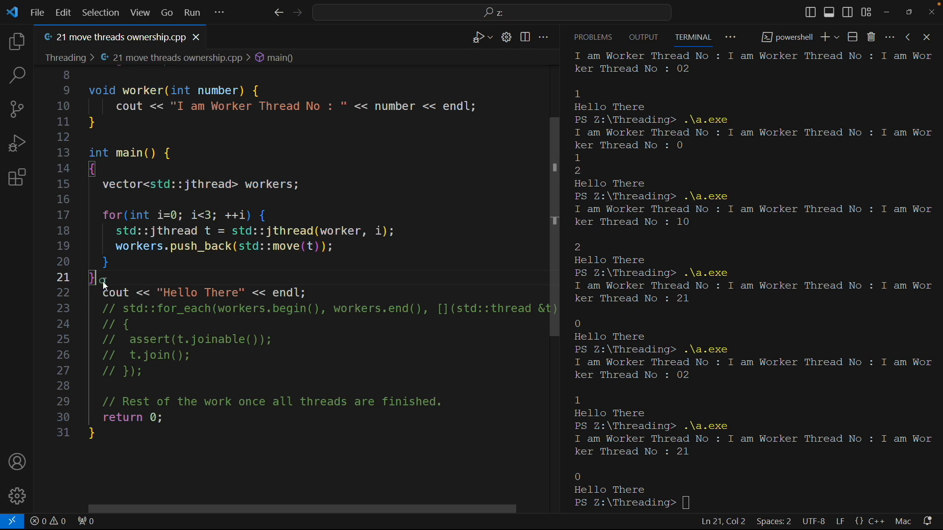
click(91, 277)
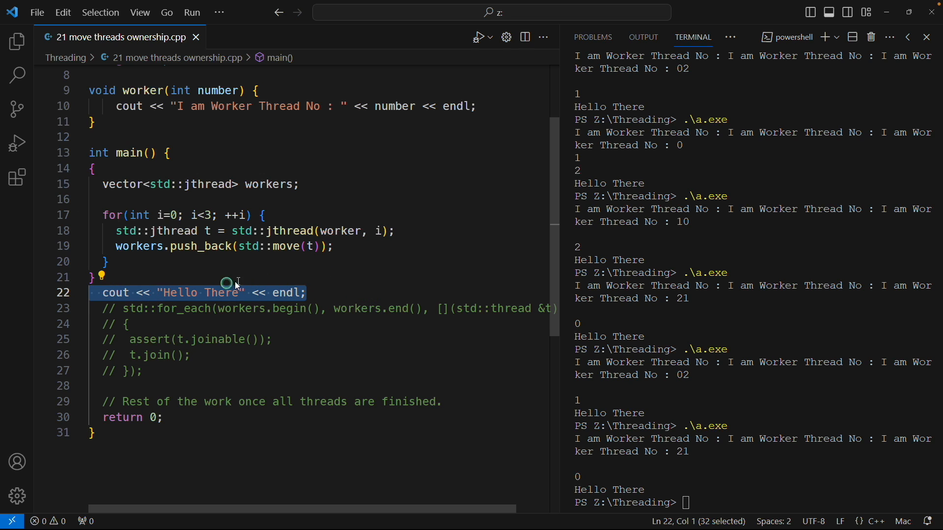
click(204, 292)
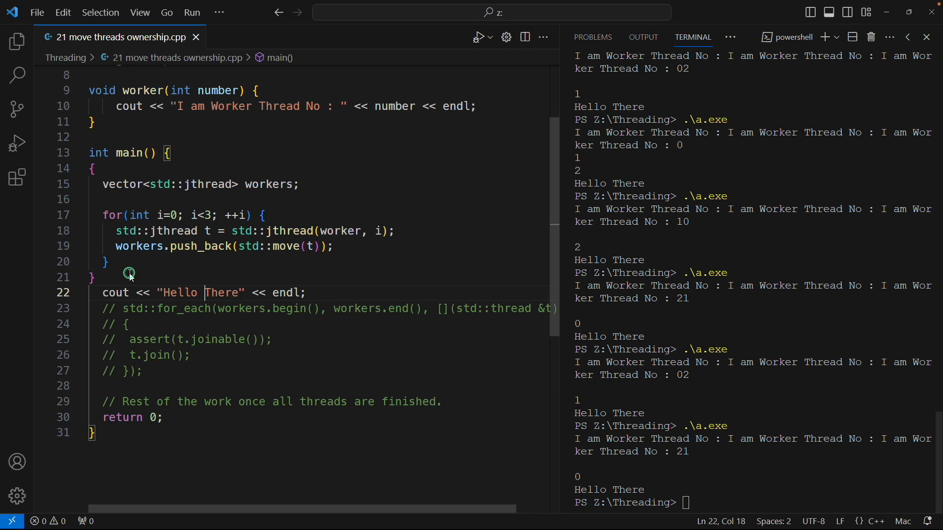
click(106, 262)
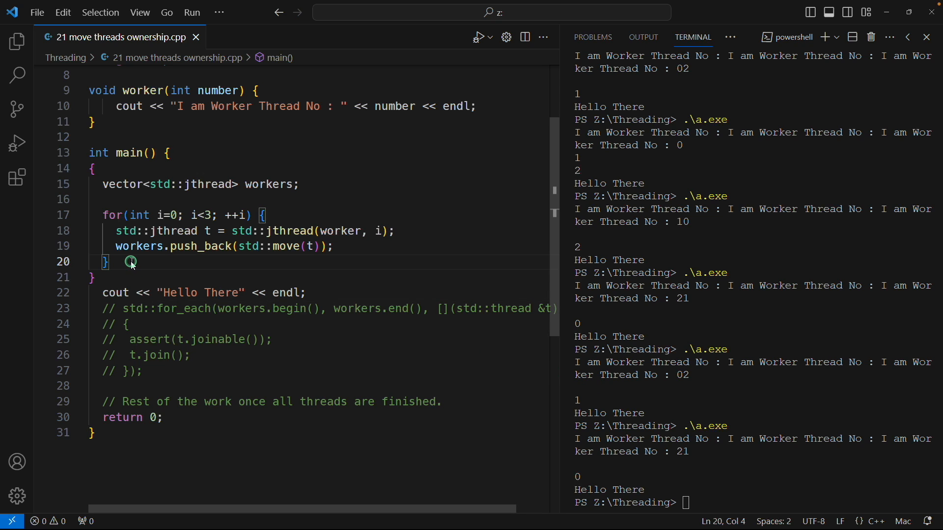
mouse_move(130, 279)
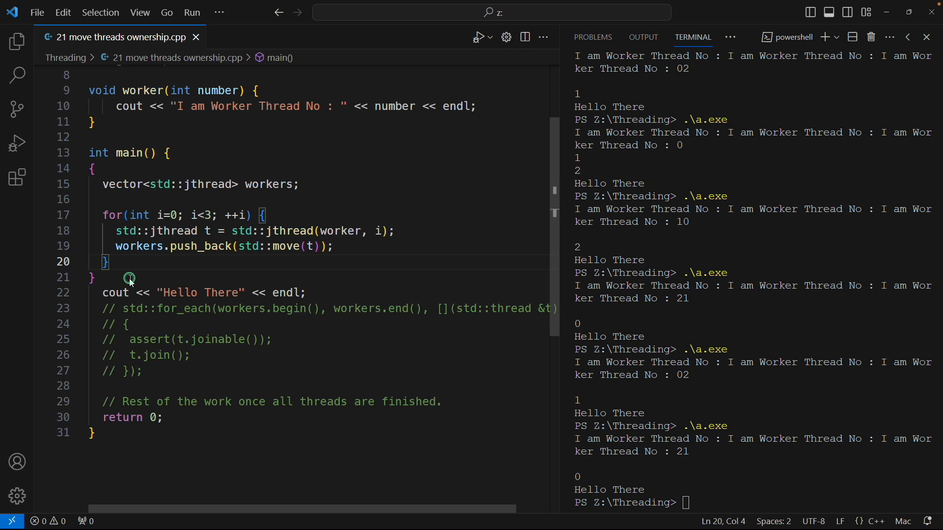
mouse_move(301, 346)
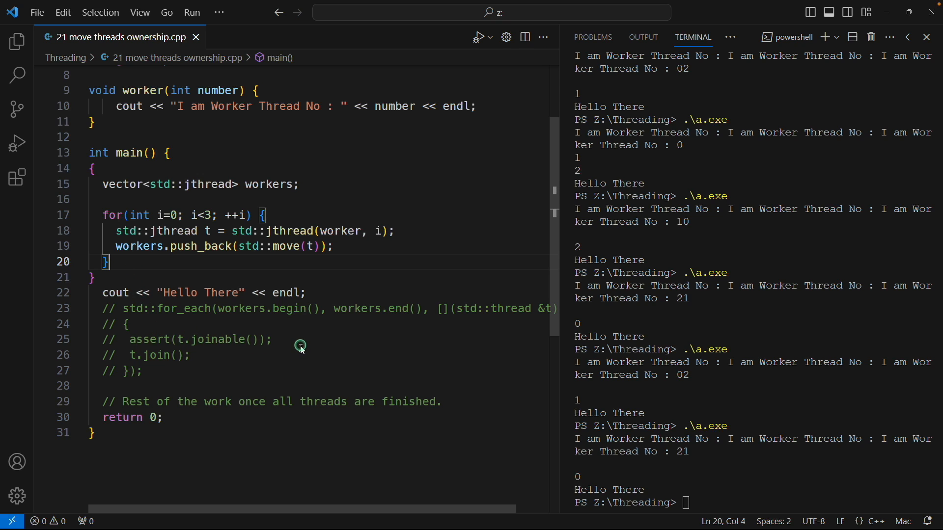
mouse_move(153, 359)
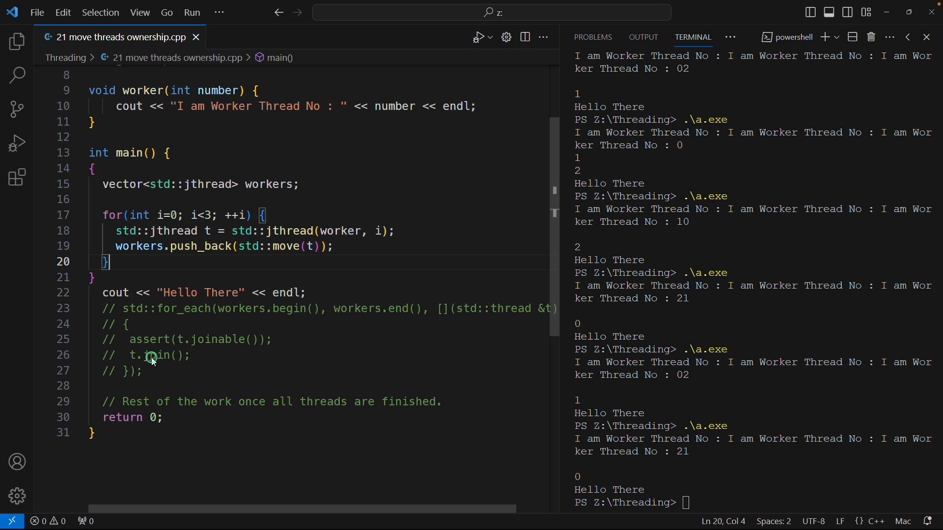
double_click(157, 355)
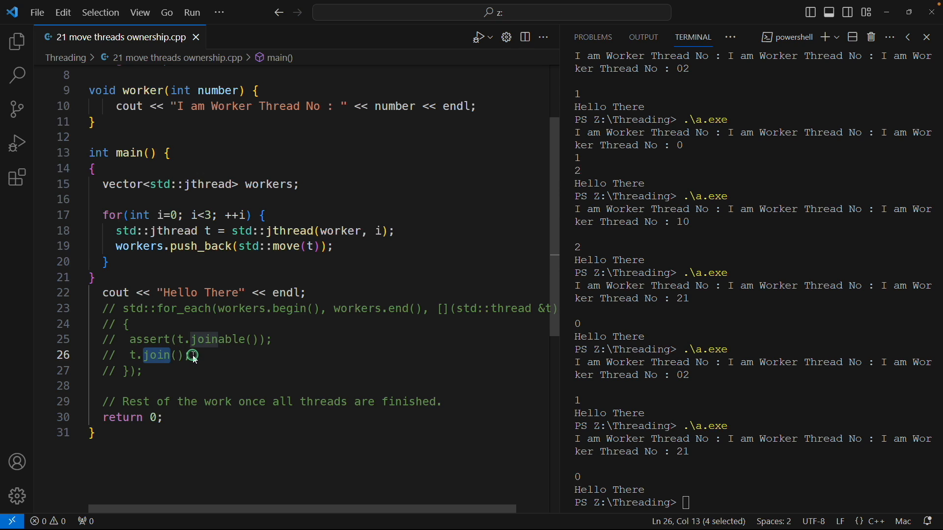
mouse_move(195, 204)
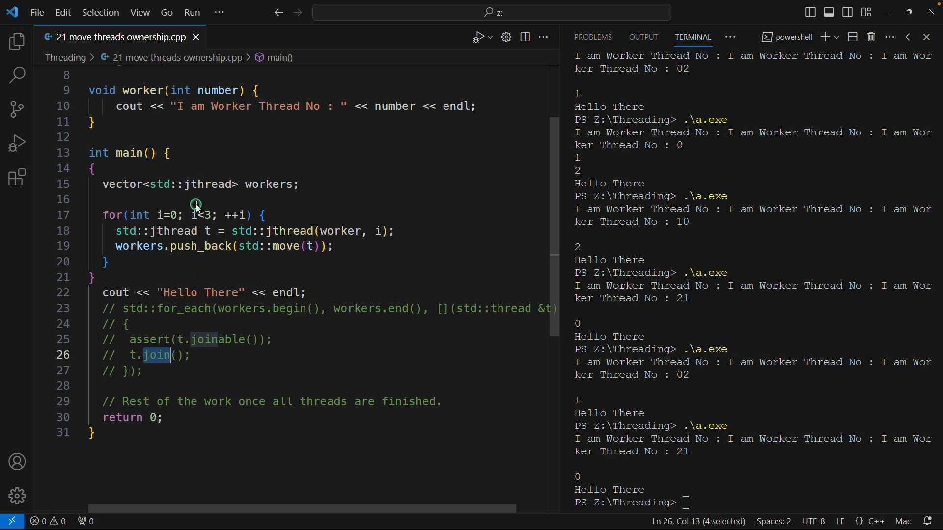
mouse_move(124, 265)
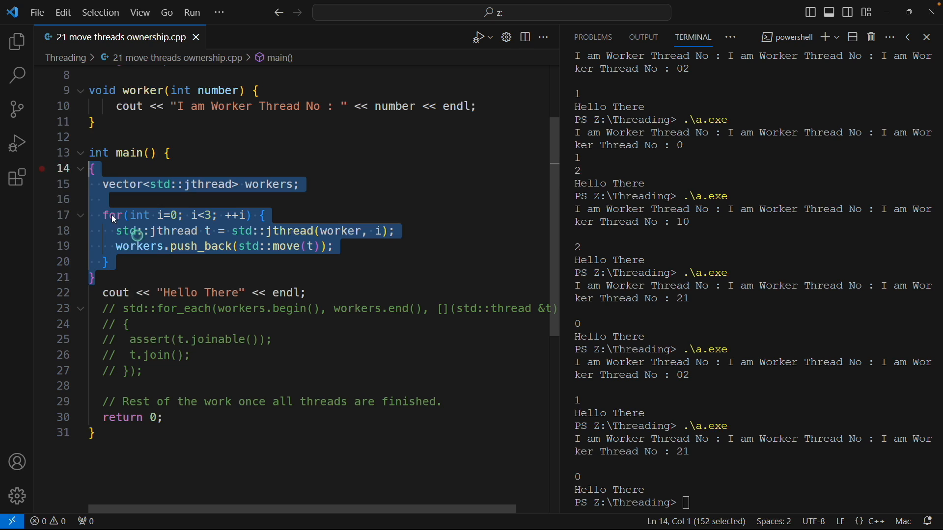
Clear the inner scope block selection by clicking in the terminal, ready to recall .\a.exe
click(212, 277)
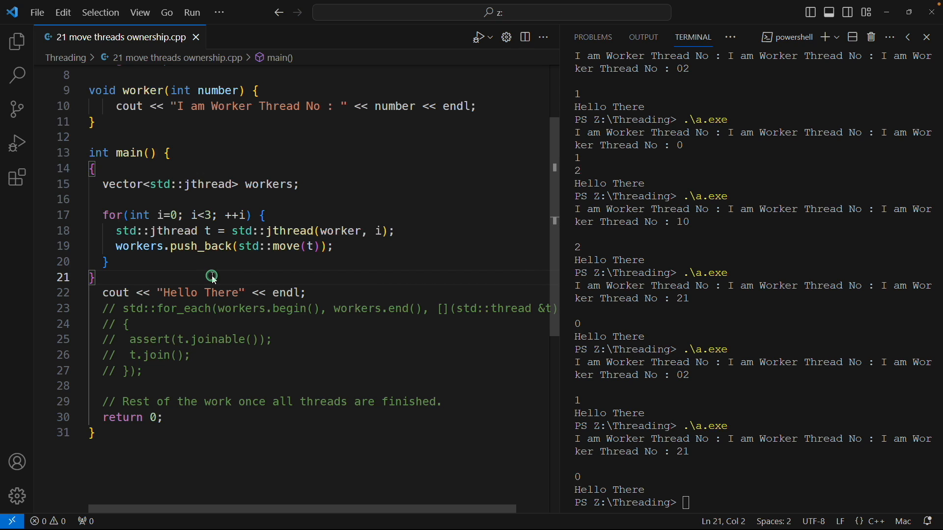
mouse_move(340, 278)
text(.\a.exe)
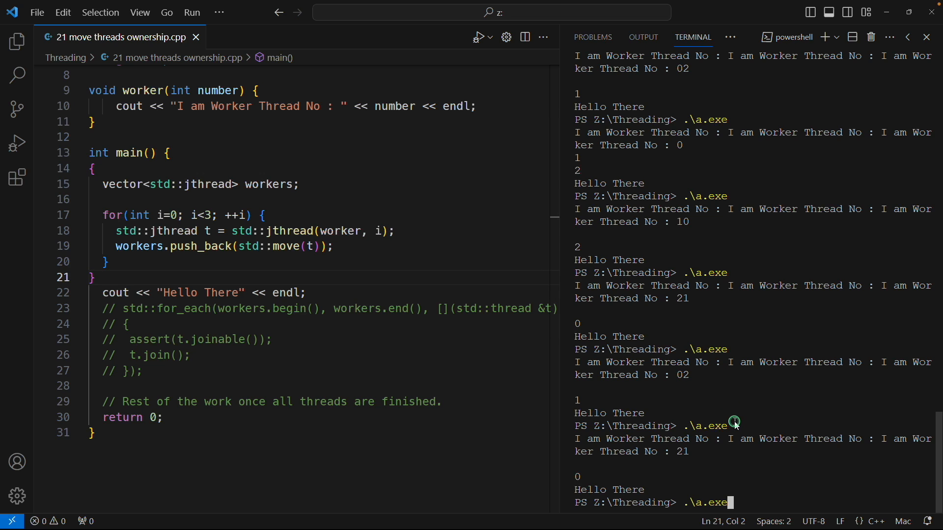
Enter g++ -std=c++20 '.\21 move threads ownership.cpp' at the terminal prompt without running it
text(g++ -std=c++20 '.\21 move threads ownership.cpp')
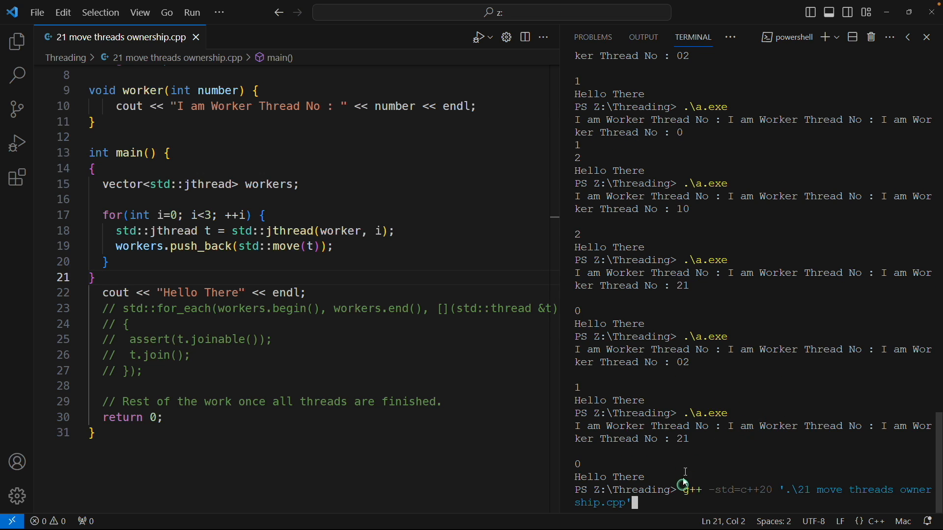
mouse_move(694, 490)
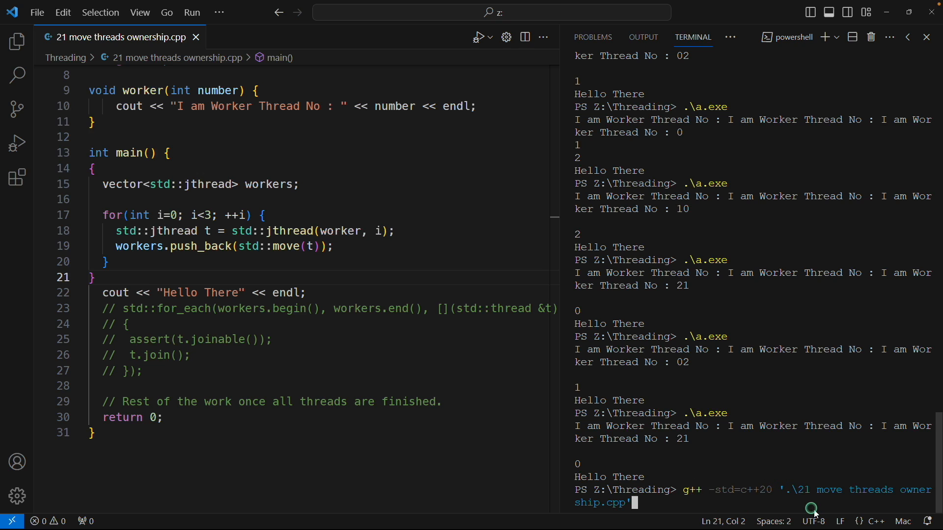
mouse_move(723, 476)
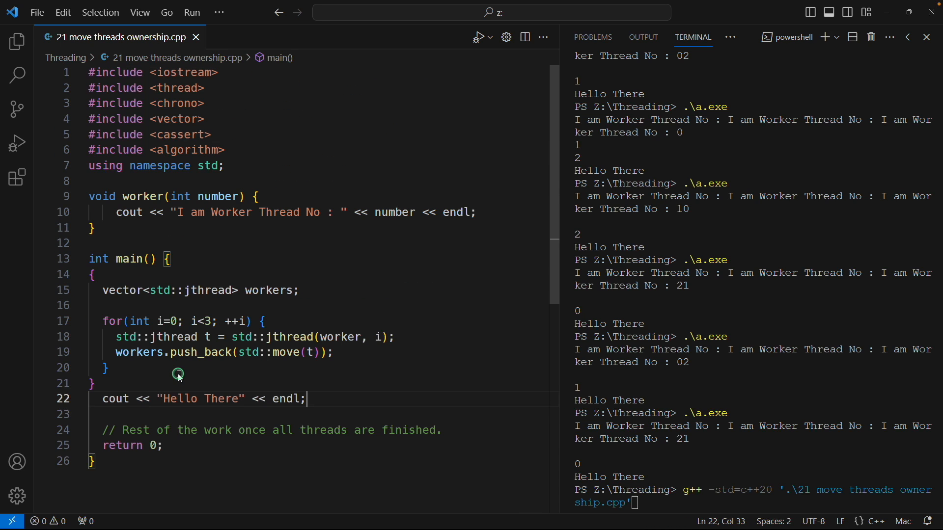
mouse_move(116, 417)
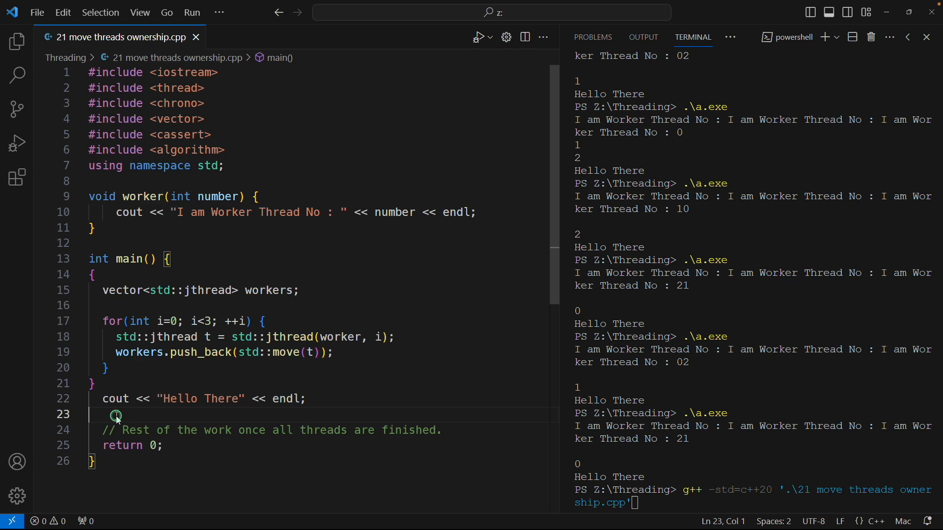
mouse_move(136, 356)
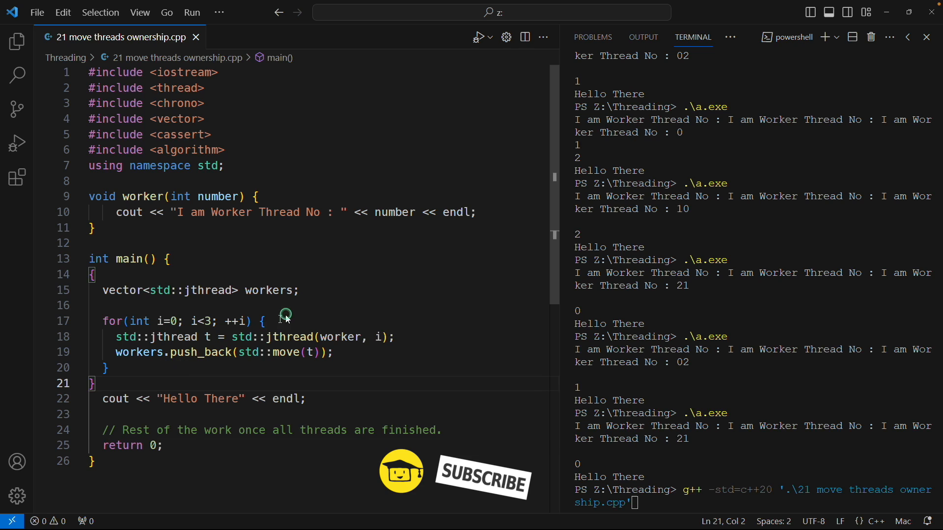
mouse_move(388, 316)
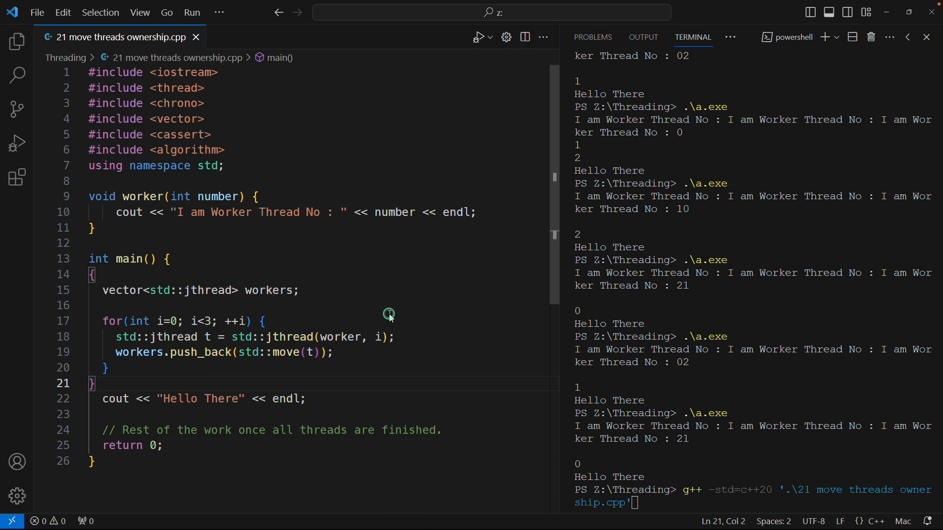